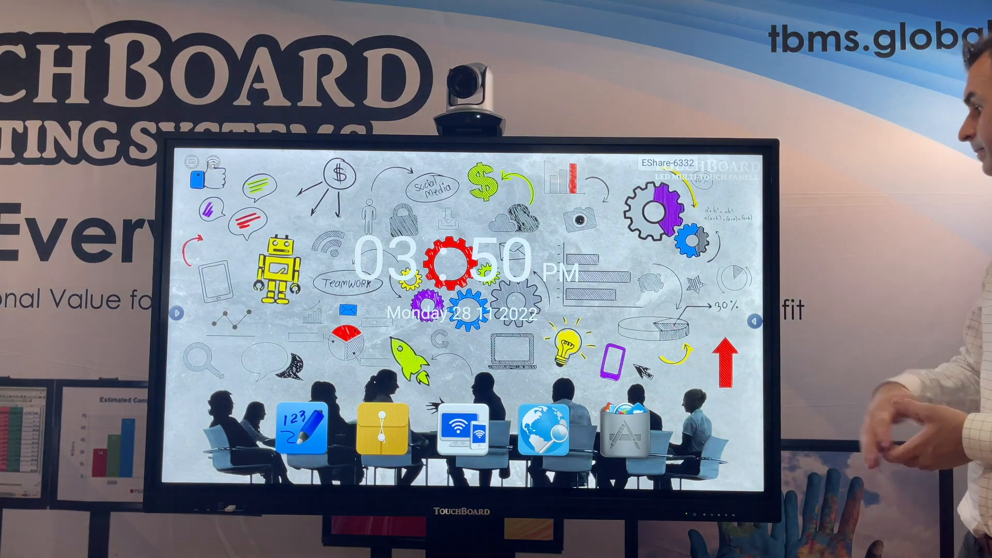
- Switch the TouchBoard panel from the Android launcher to the built-in Windows PC
click(753, 321)
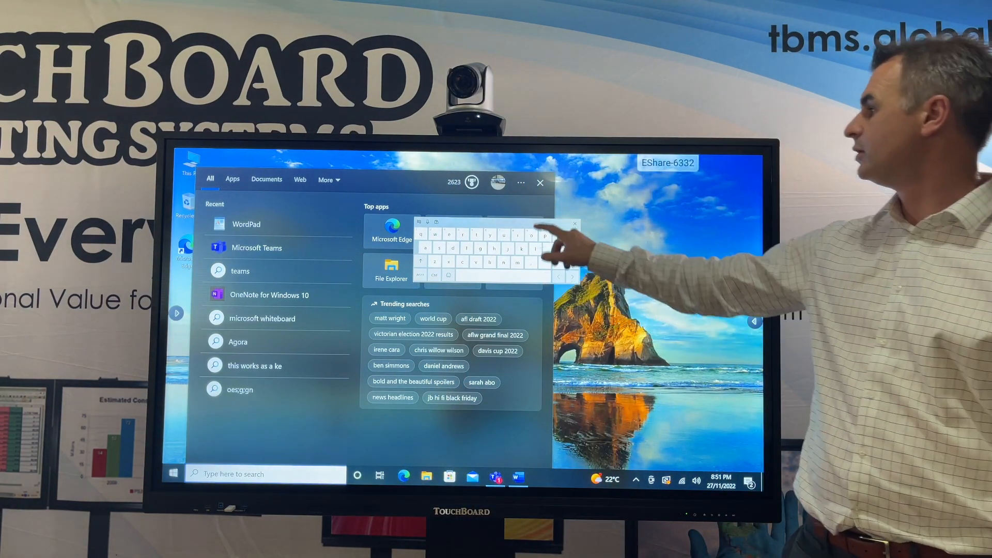
- Type test letters in the Windows search box with the touch keyboard, then close search
text(gg)
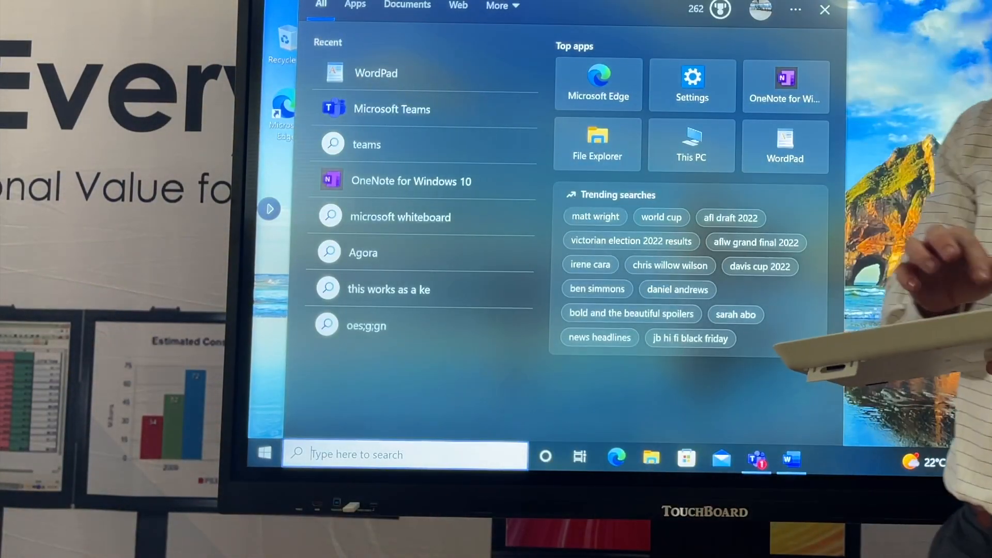
text(kkkk)
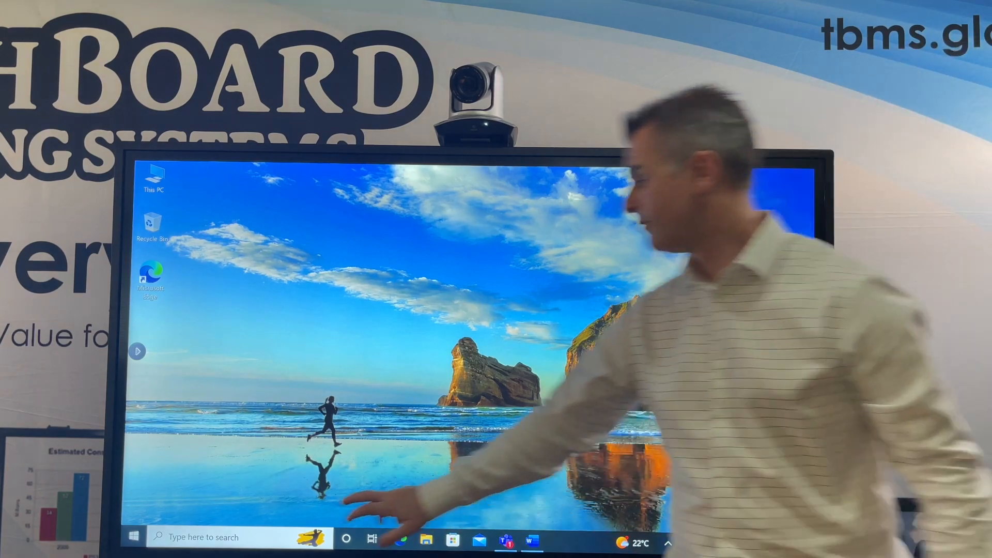
click(132, 537)
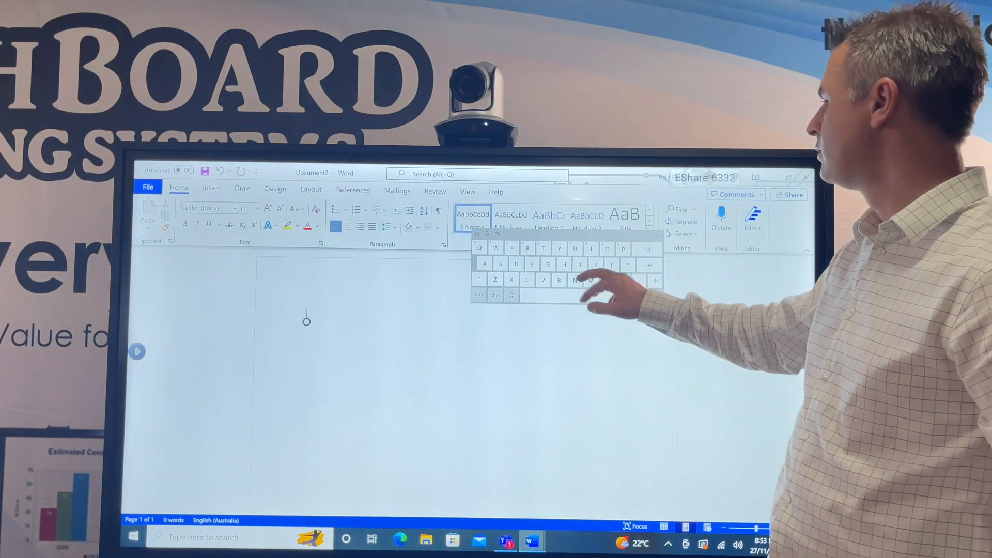
- Type 'On screen keyboard.' on the Word page, then open and dismiss the Share options
text(On s)
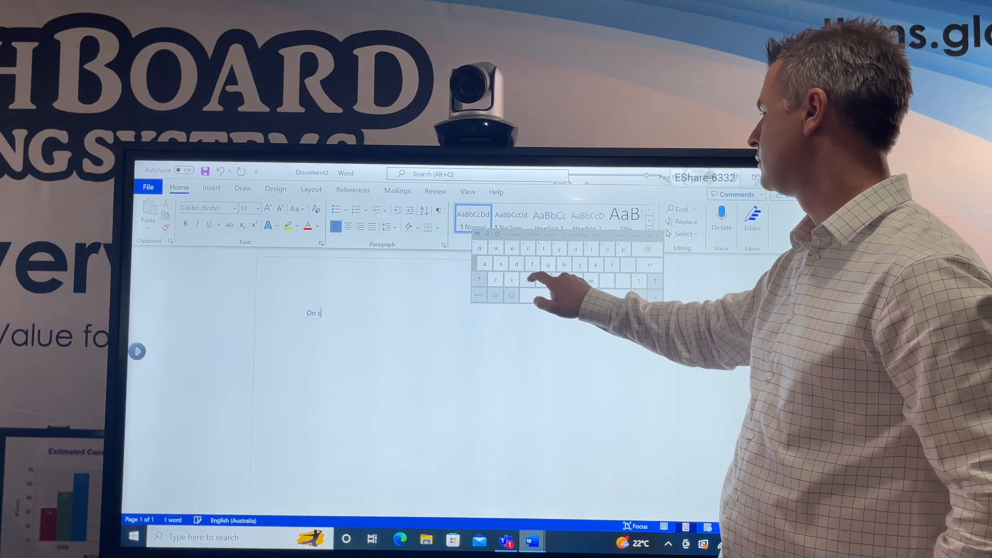
text(creen)
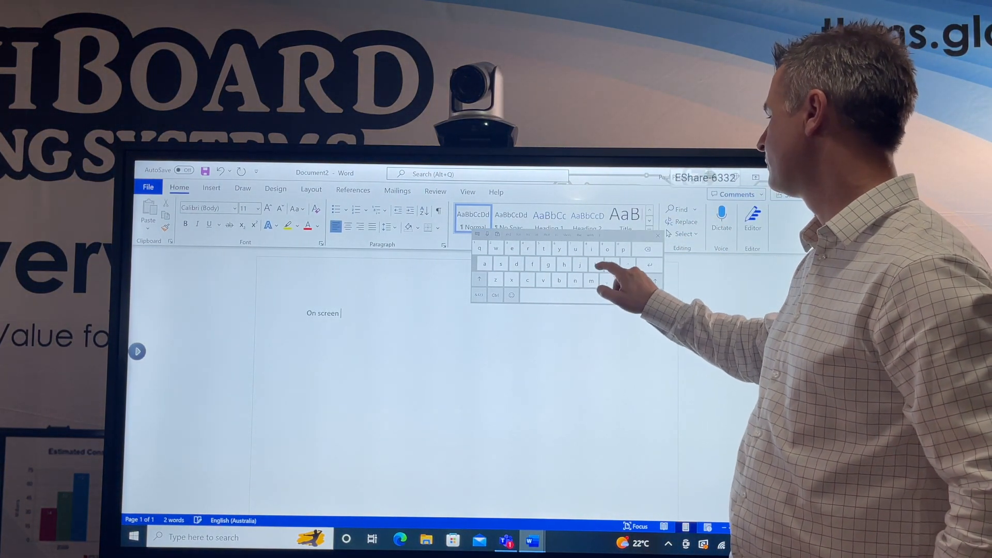
text(keyboard.)
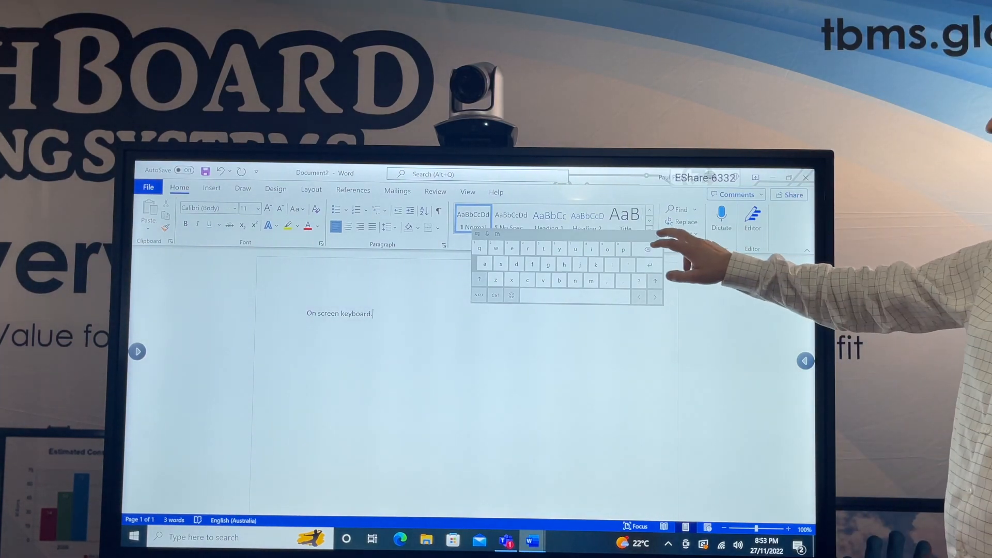
click(788, 194)
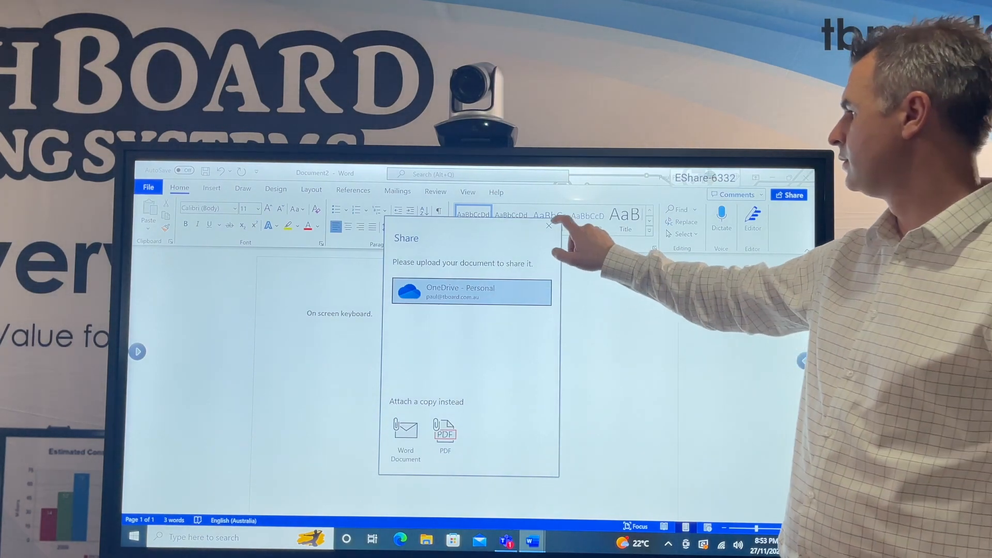
click(547, 225)
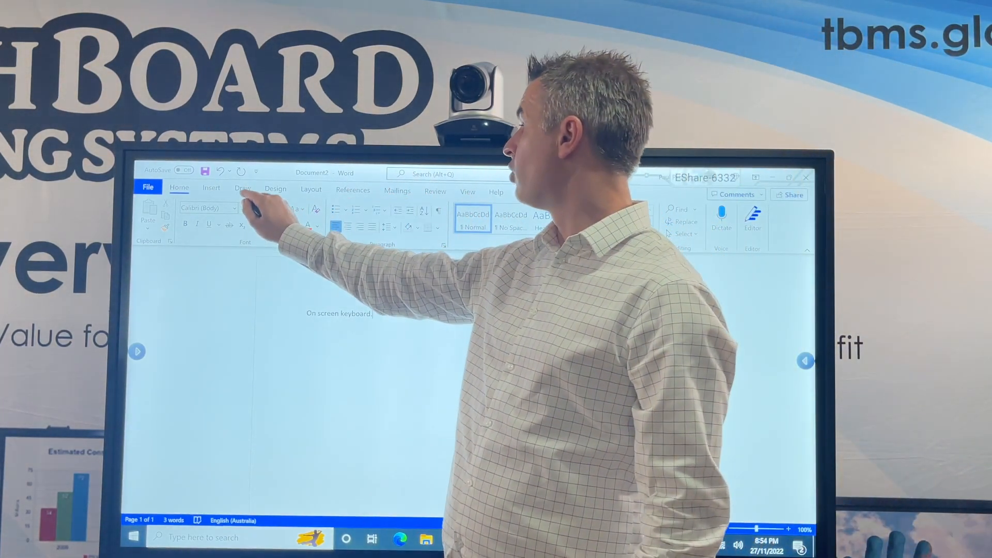
- Handwrite 'Draw ideas' on the Word page with the red pen
click(241, 188)
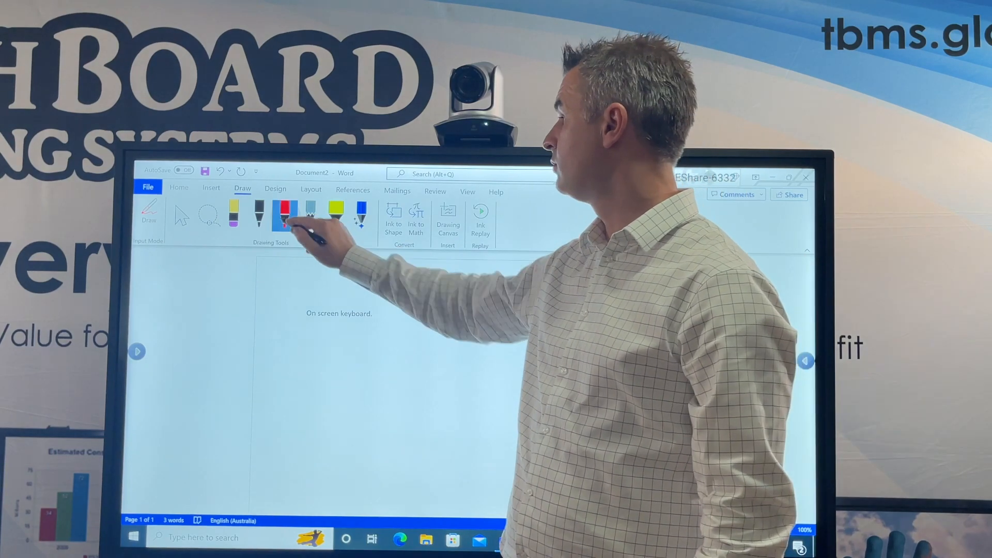
click(285, 215)
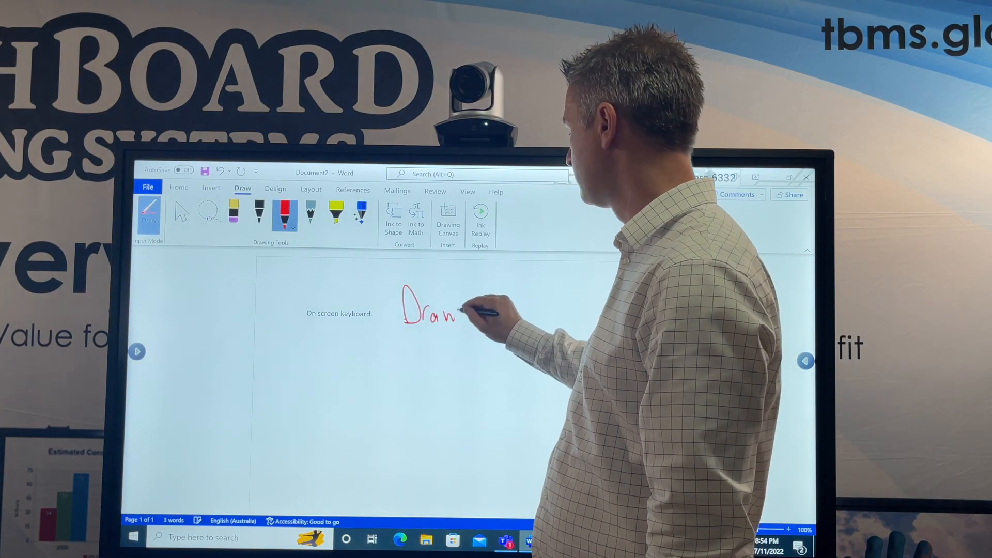
drag(462, 310, 532, 310)
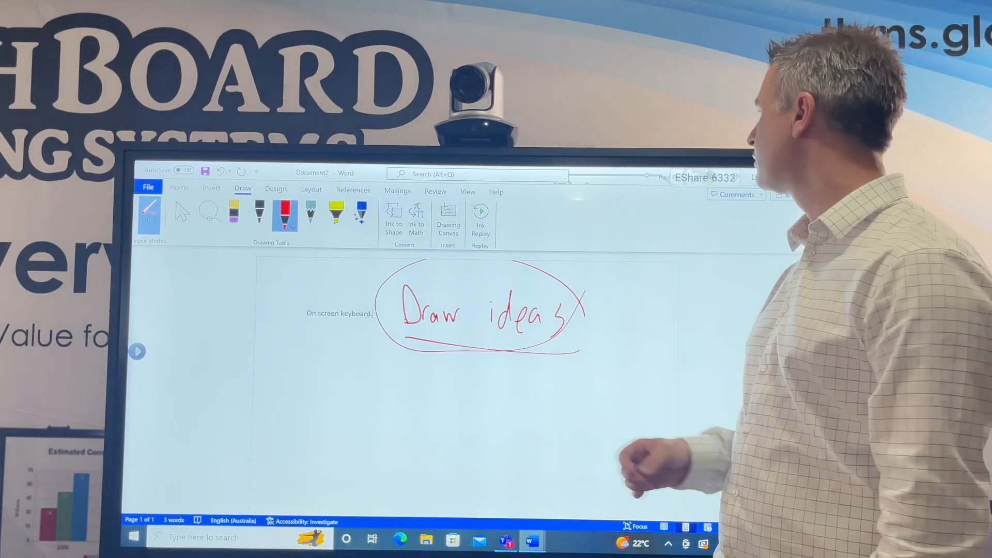
- Try the yellow highlighter and eraser options, then return to the Home tab
click(335, 212)
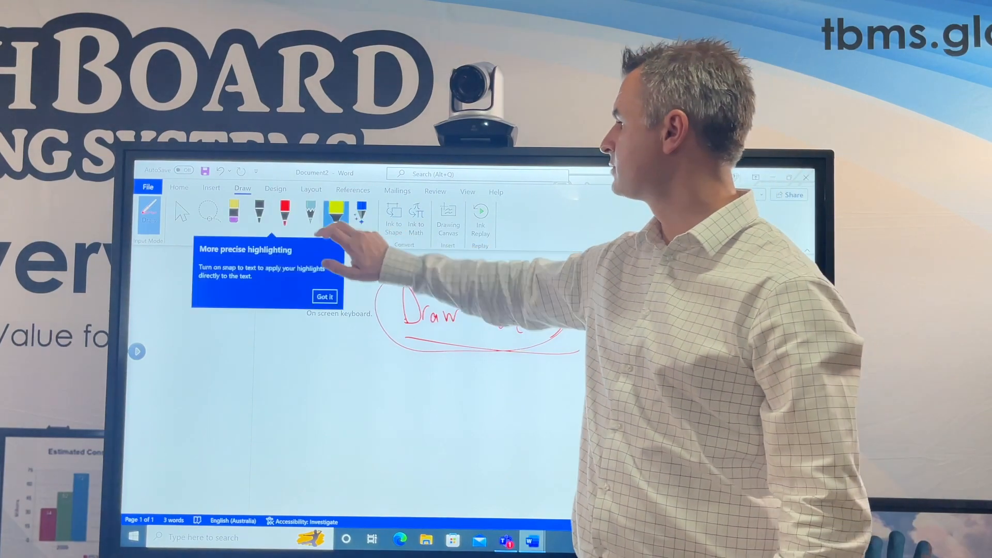
click(324, 295)
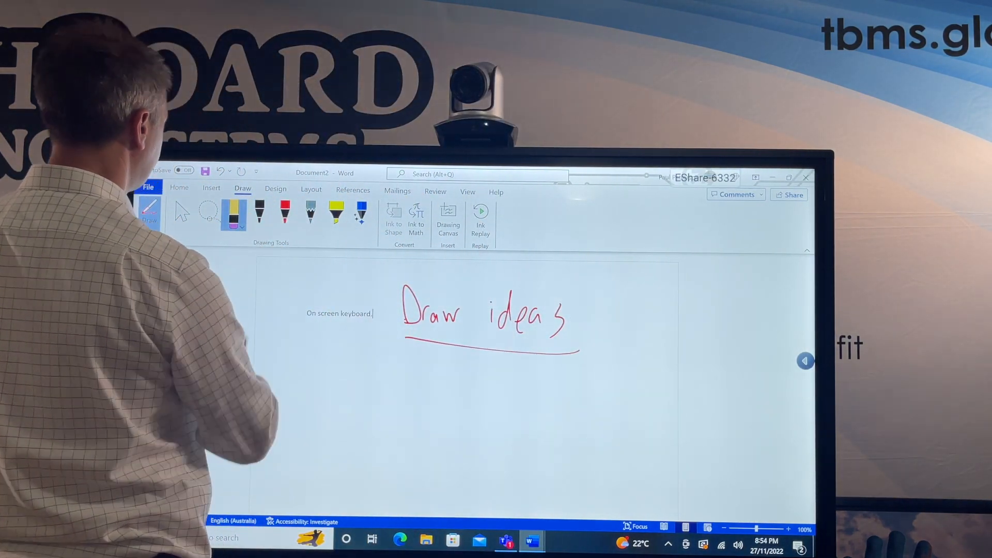
click(234, 211)
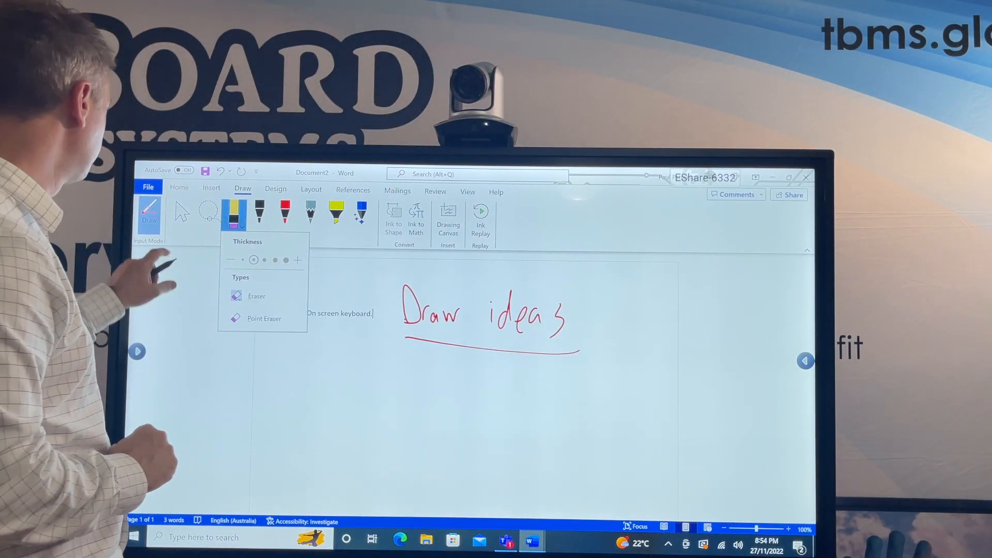
click(179, 190)
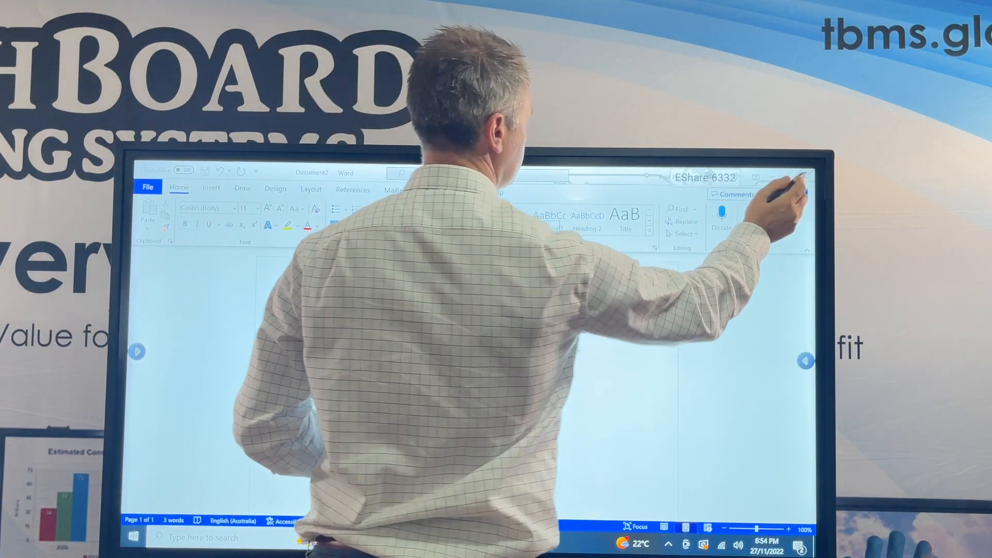
- Open and dismiss Share, then close Word choosing Don't Save
click(788, 194)
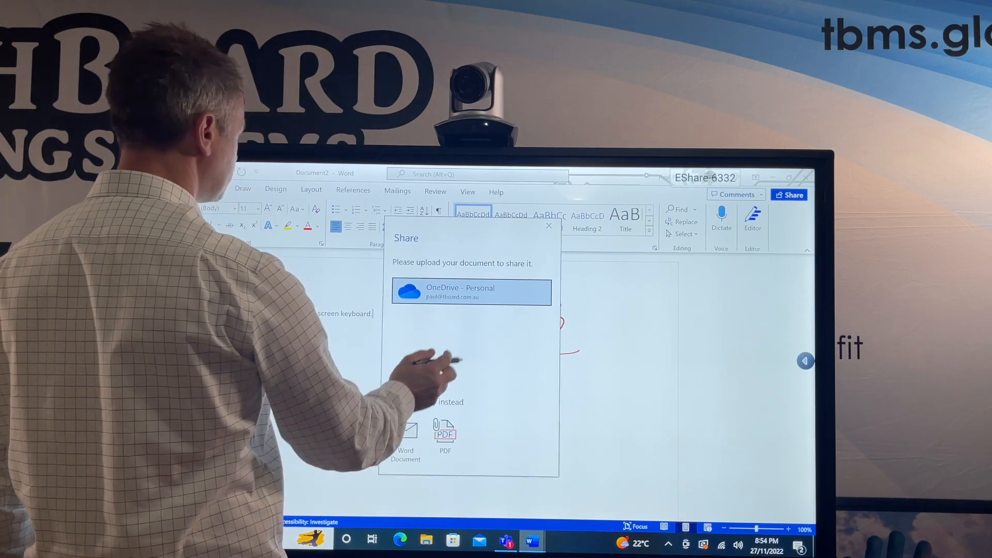
click(548, 225)
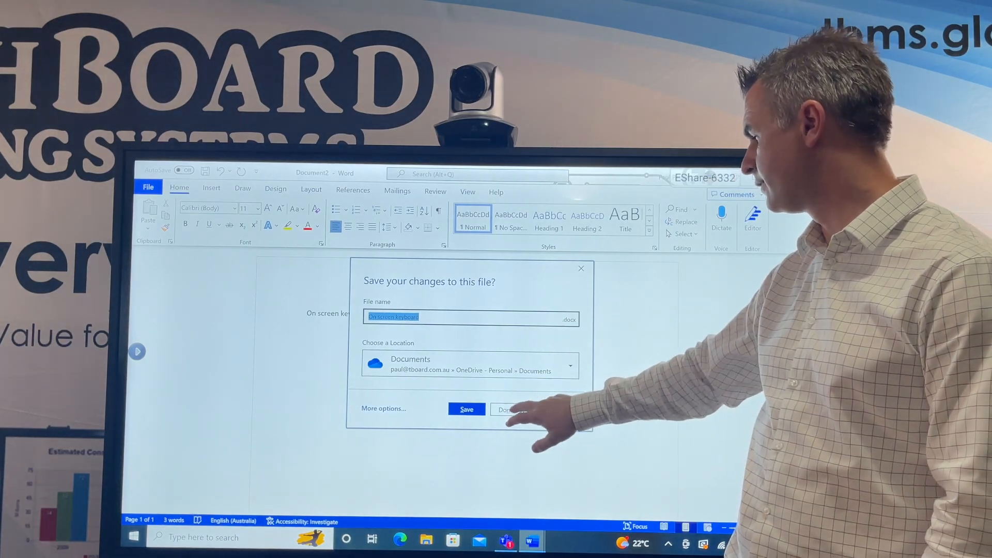
click(509, 409)
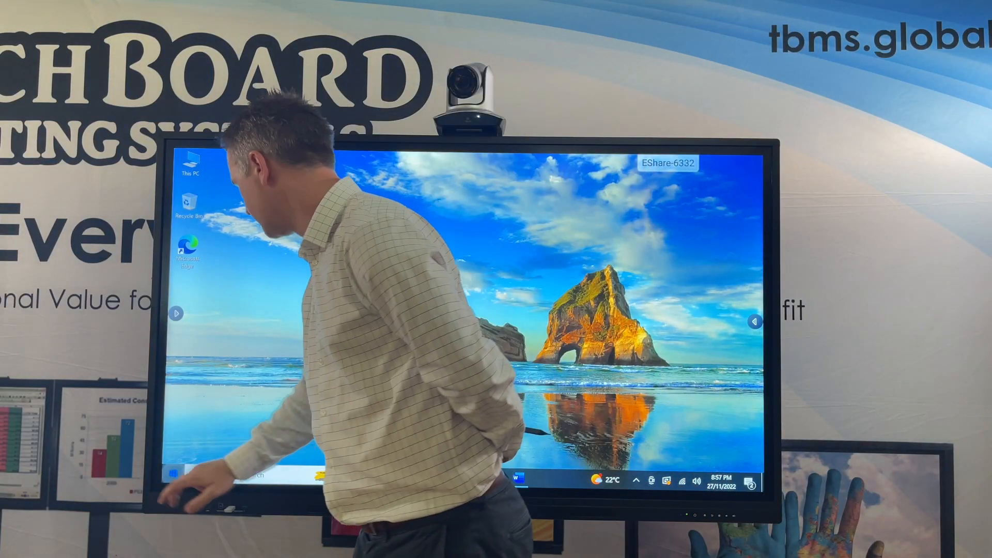
- Launch OneNote for Windows 10 from the Start menu's O section
click(167, 473)
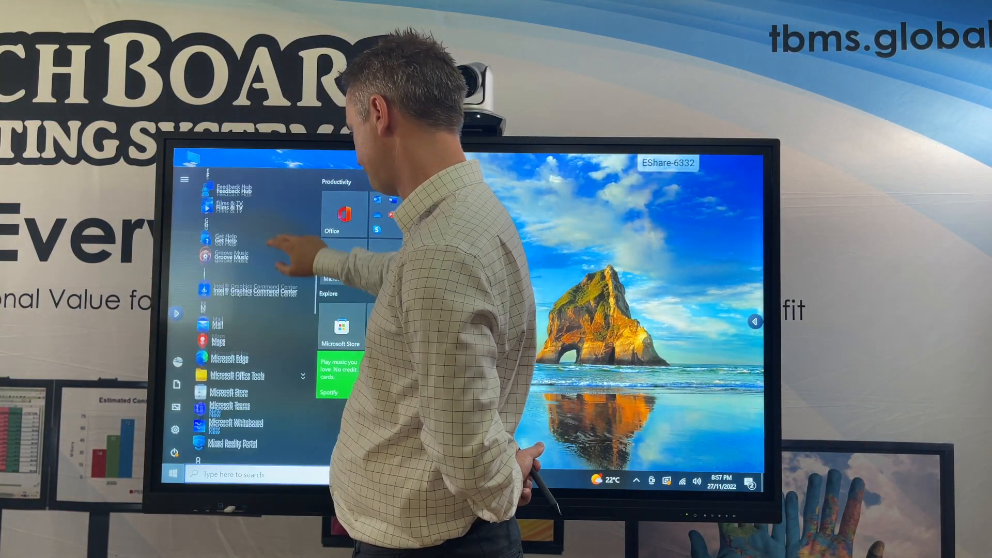
scroll(down, 3)
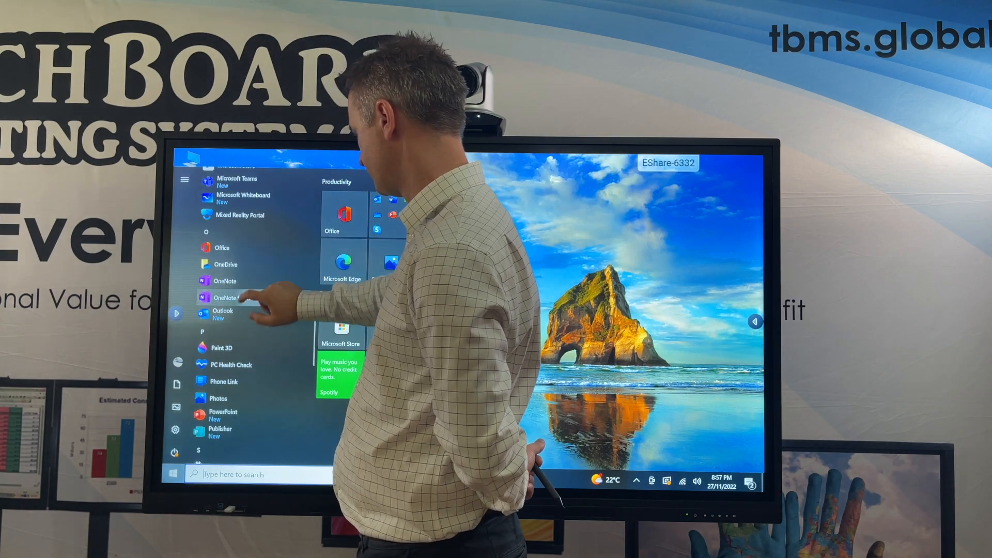
click(224, 298)
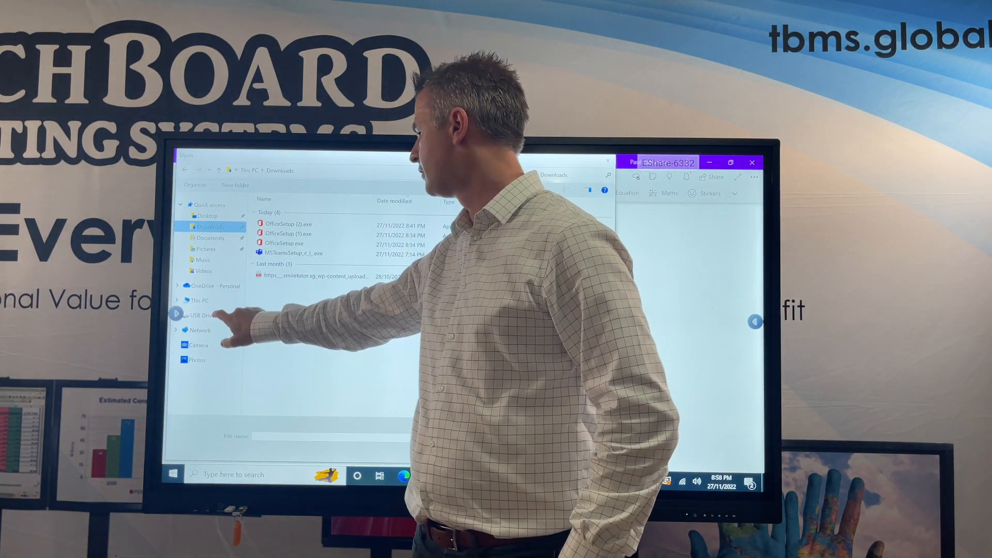
- Insert the housing loan report PDF from USB Drive (D:) as a printout, retrying after a failure
click(200, 315)
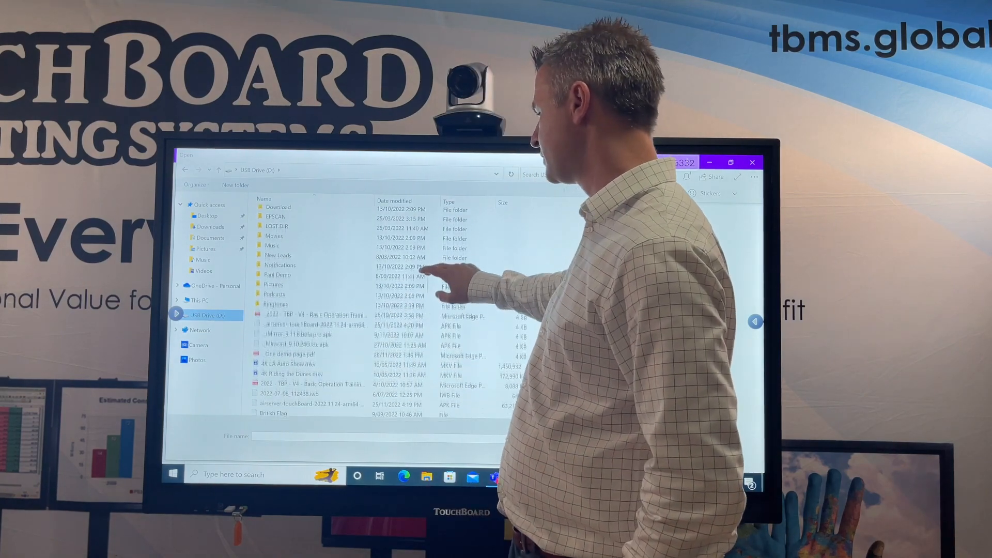
click(291, 273)
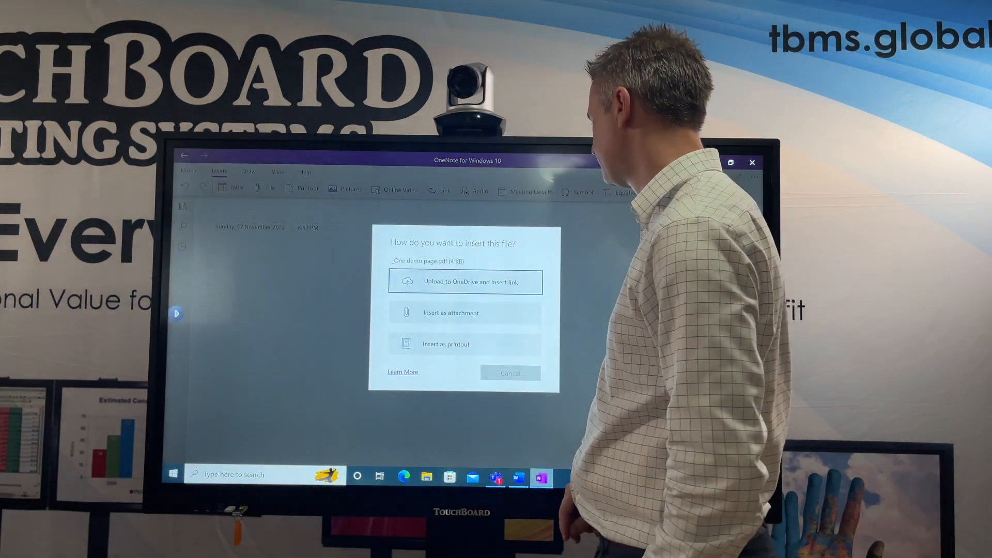
click(445, 344)
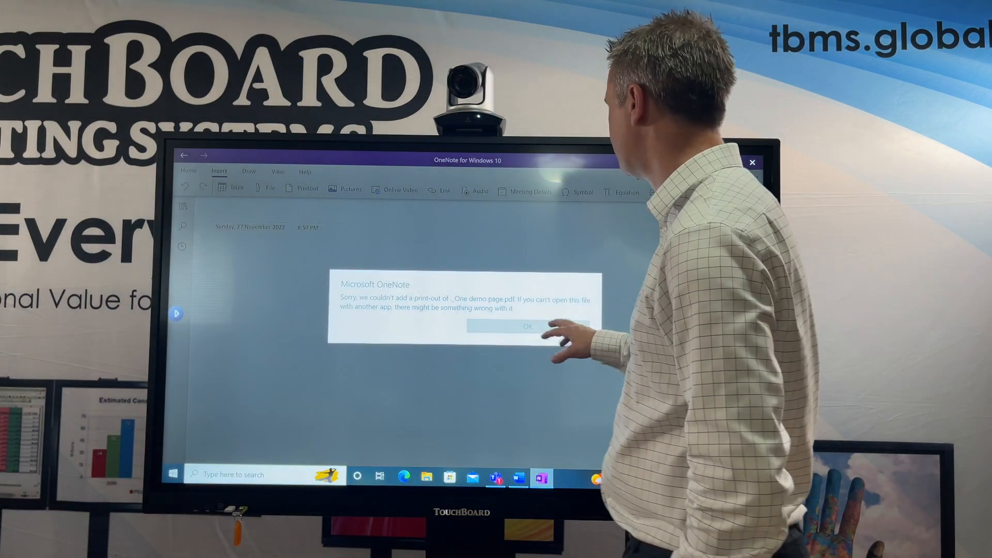
click(527, 325)
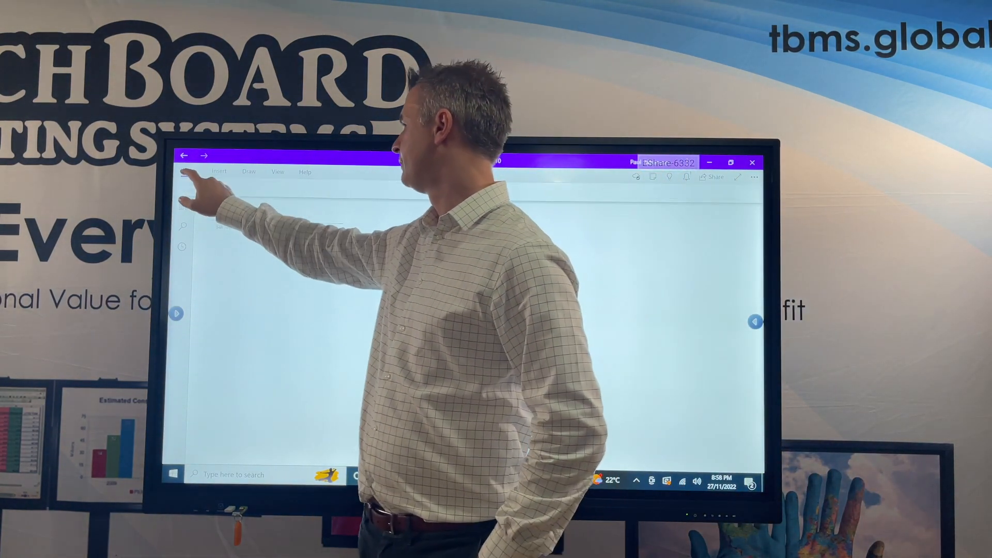
click(219, 171)
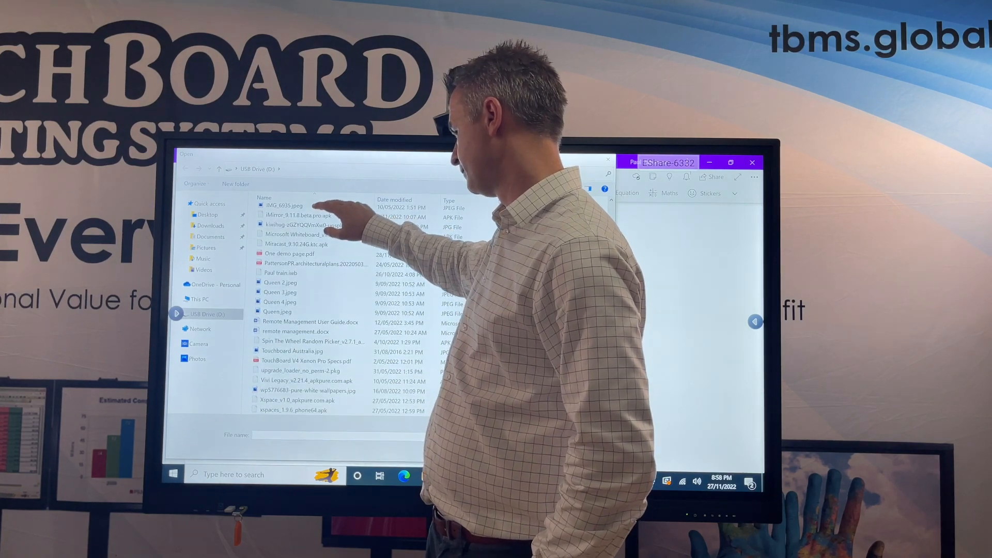
click(290, 255)
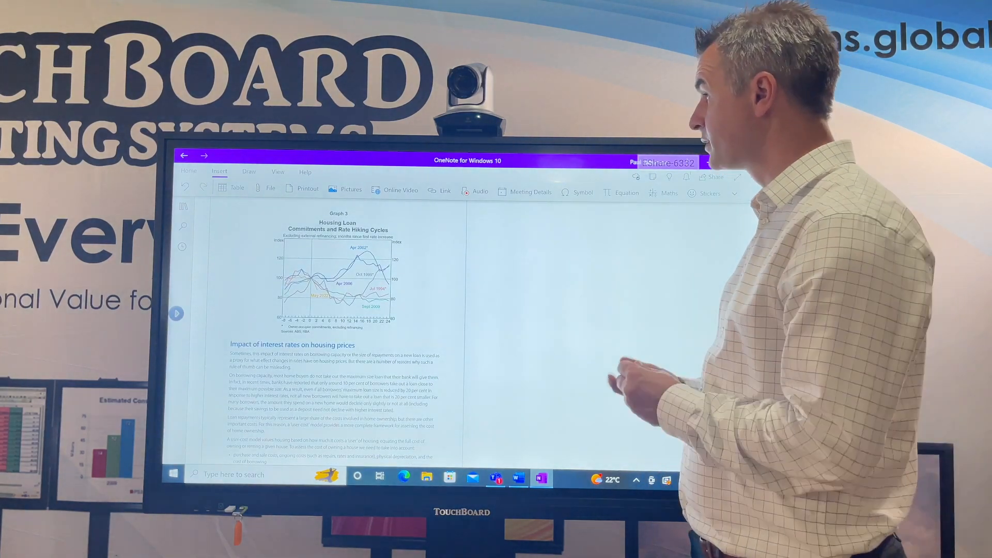
- Highlight Jul 1994 on Graph 3 in yellow, draw a pen line, and scroll to Graph 4
click(248, 172)
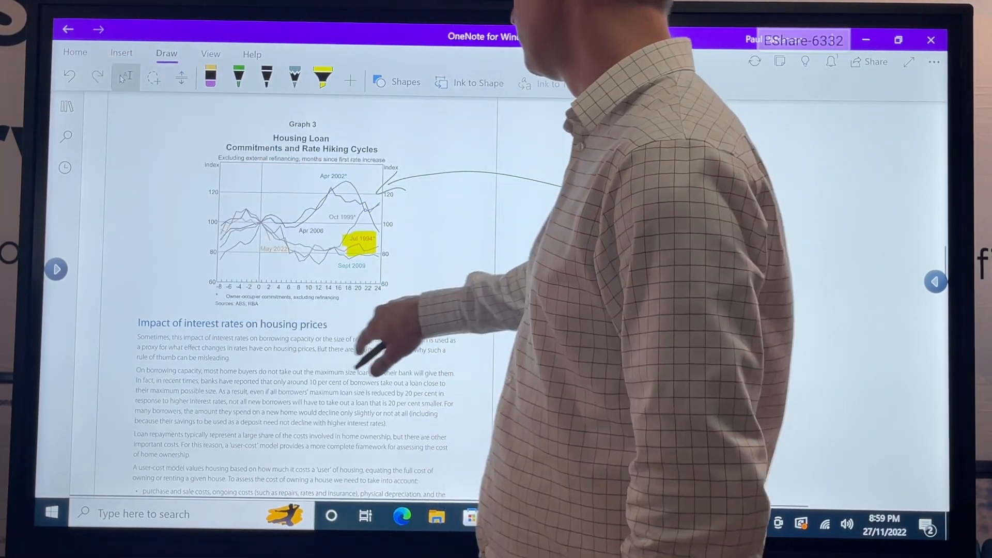
scroll(down, 3)
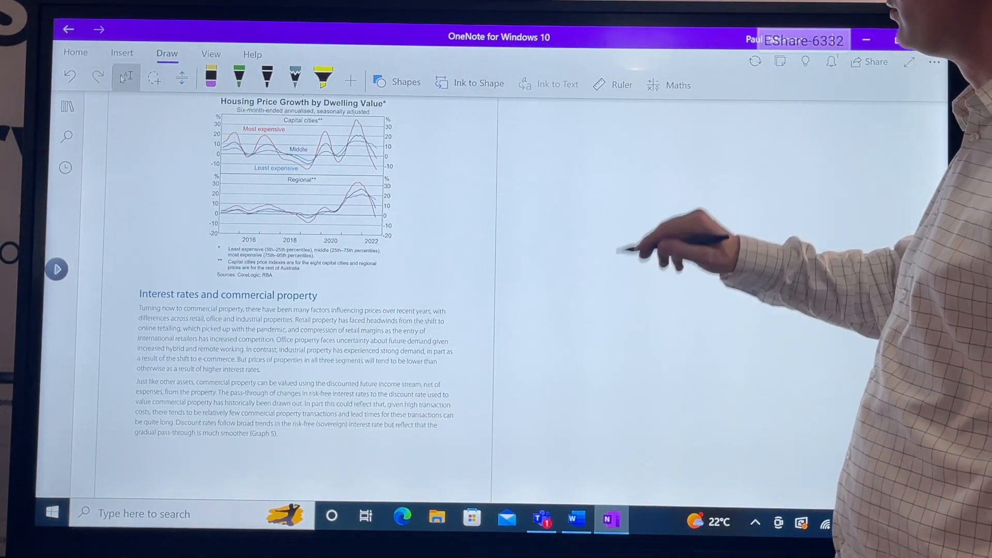
- Draw a straight arrow shape from blank space to the Least expensive chart label
click(406, 82)
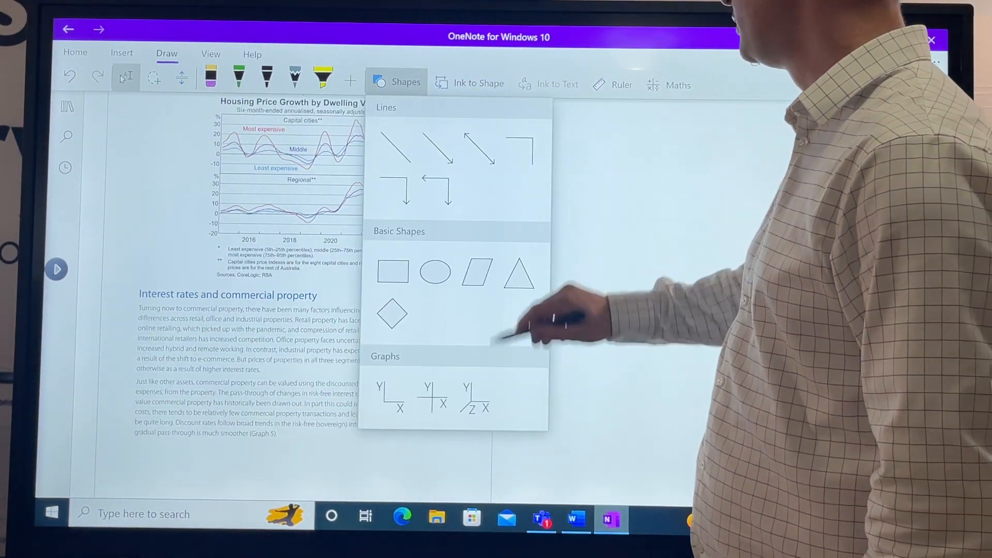
click(397, 82)
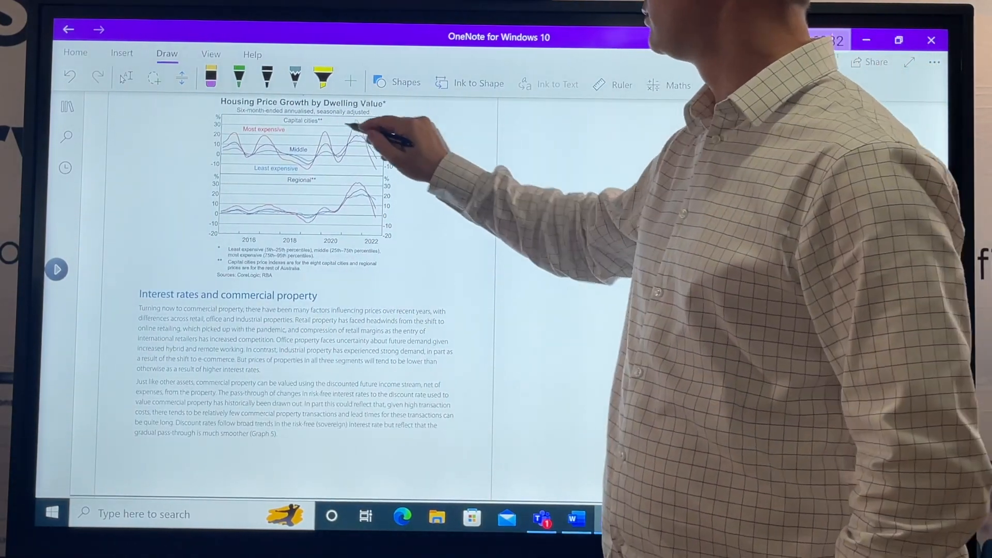
click(397, 82)
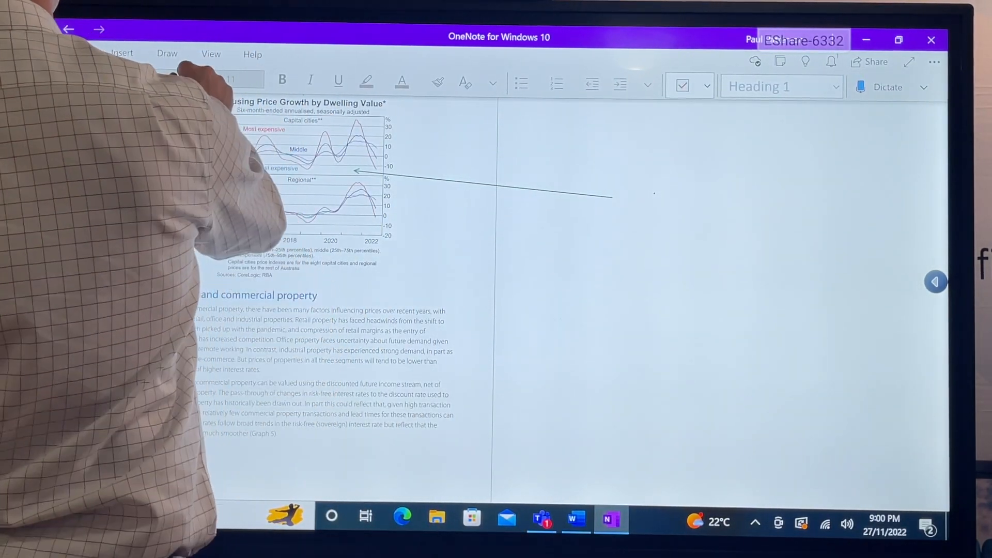
- Type a text note reading 'Typing' and 'hi' at the arrow's tail
click(121, 54)
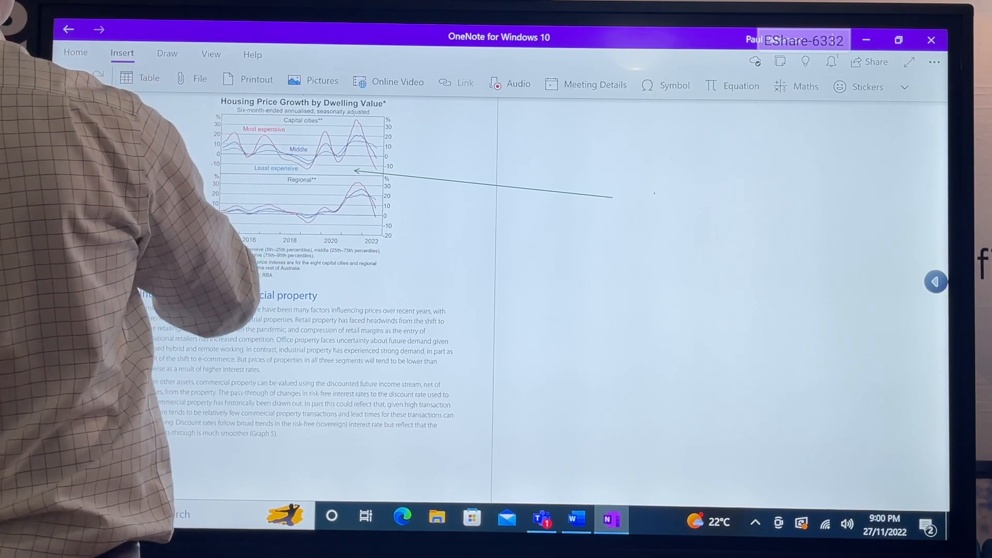
click(167, 54)
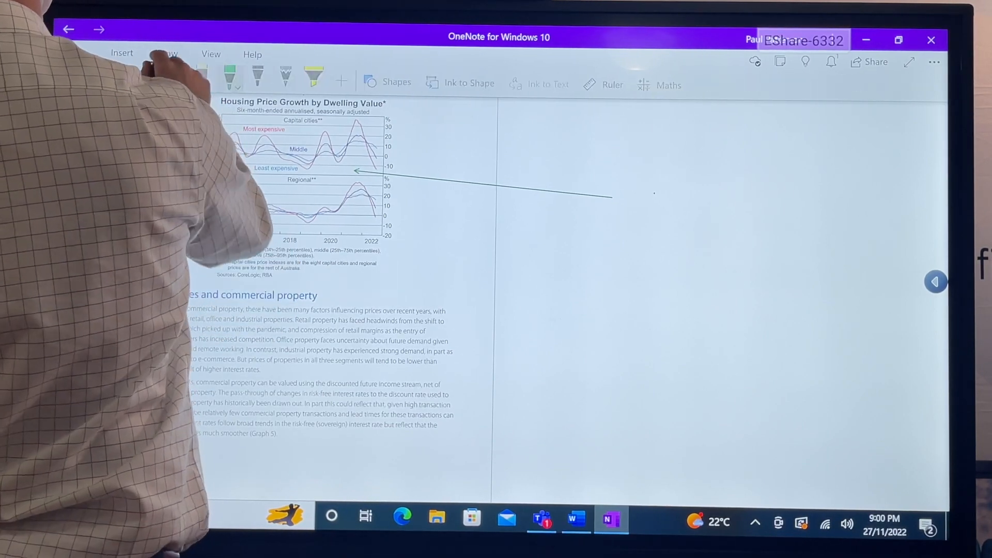
click(166, 54)
text(T)
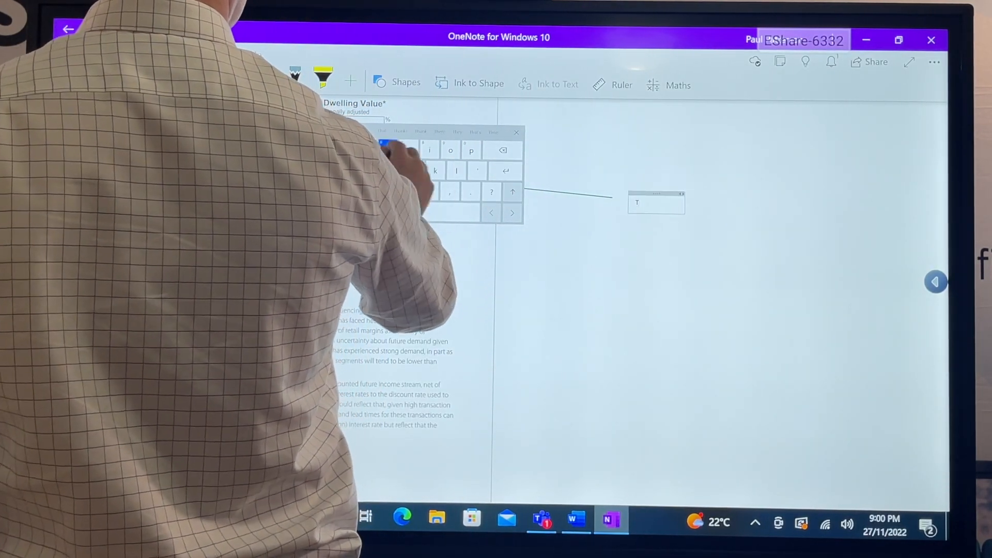
text(yping)
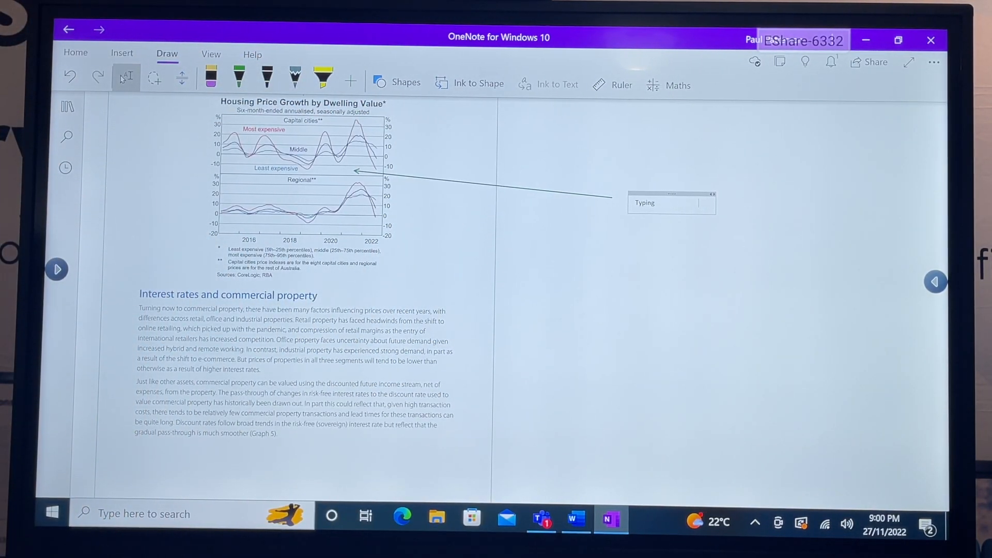
text(hi b)
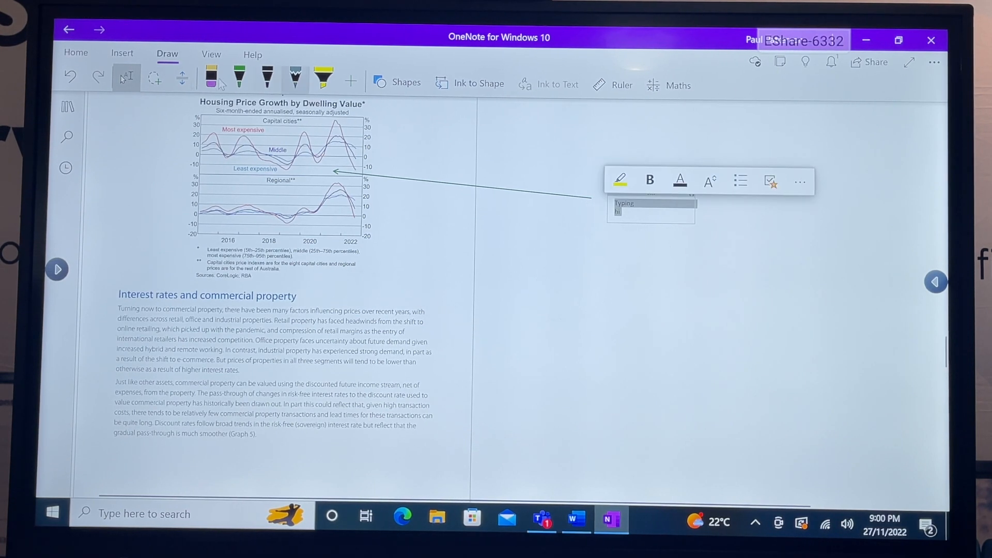
- Enlarge the 'Typing hi' note text to font size 20 from the Home tab
click(75, 54)
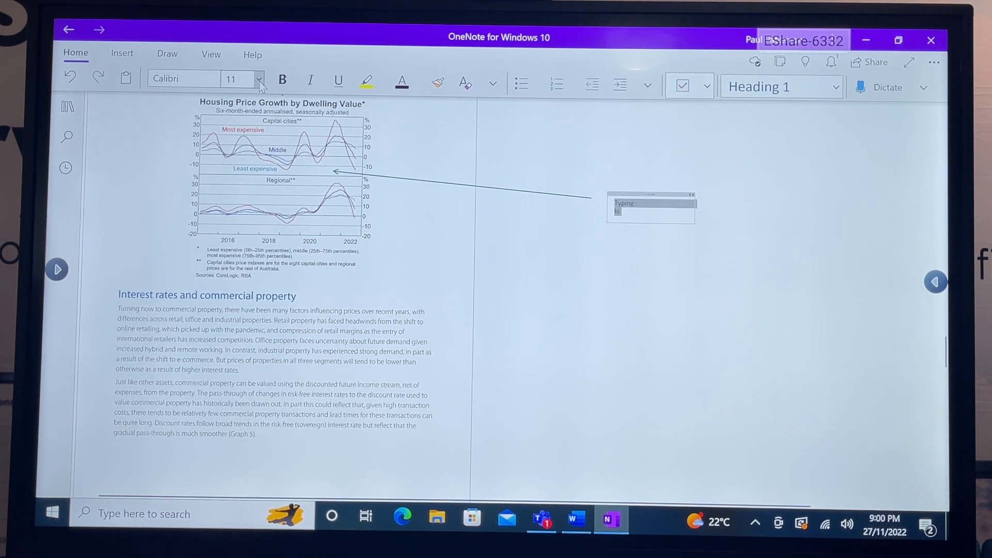
click(258, 86)
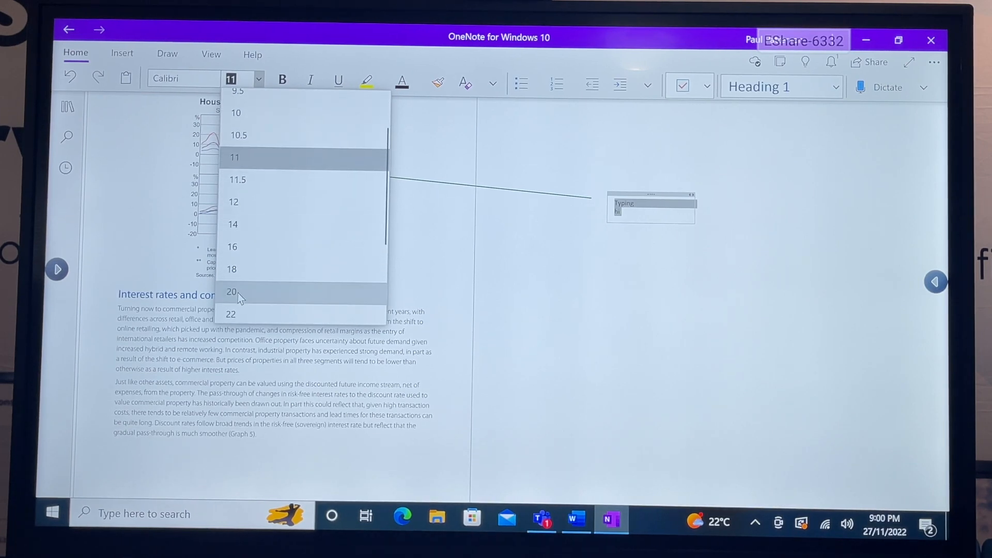
click(231, 292)
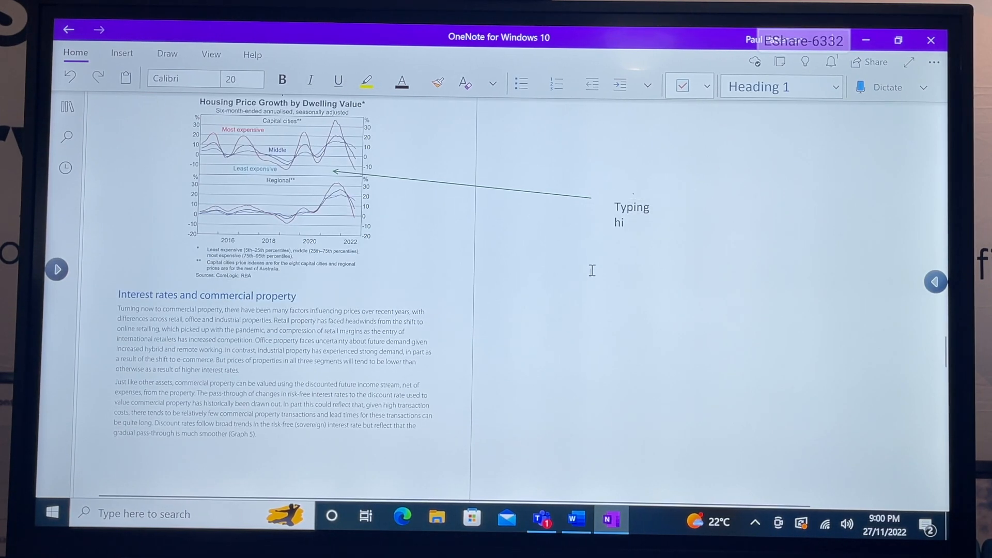
click(631, 206)
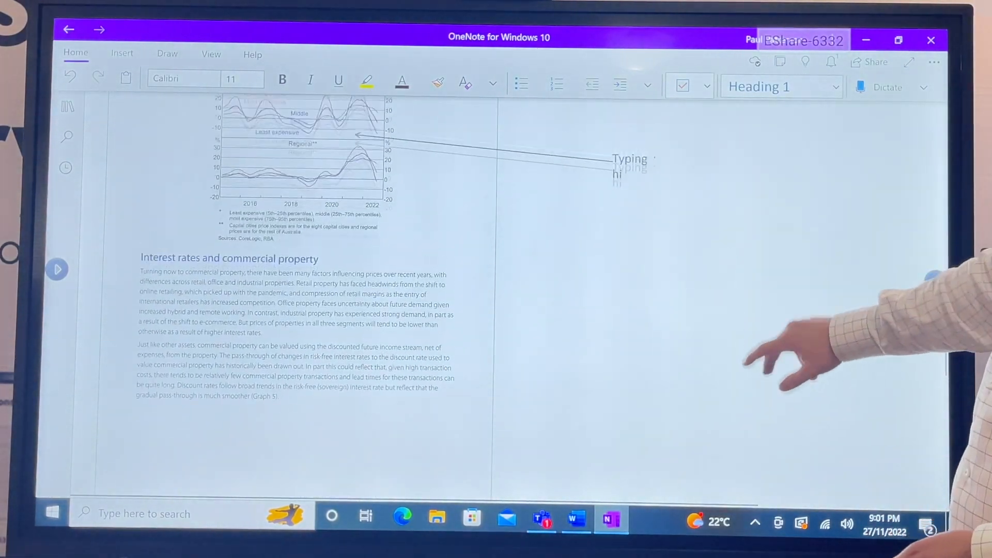
click(873, 61)
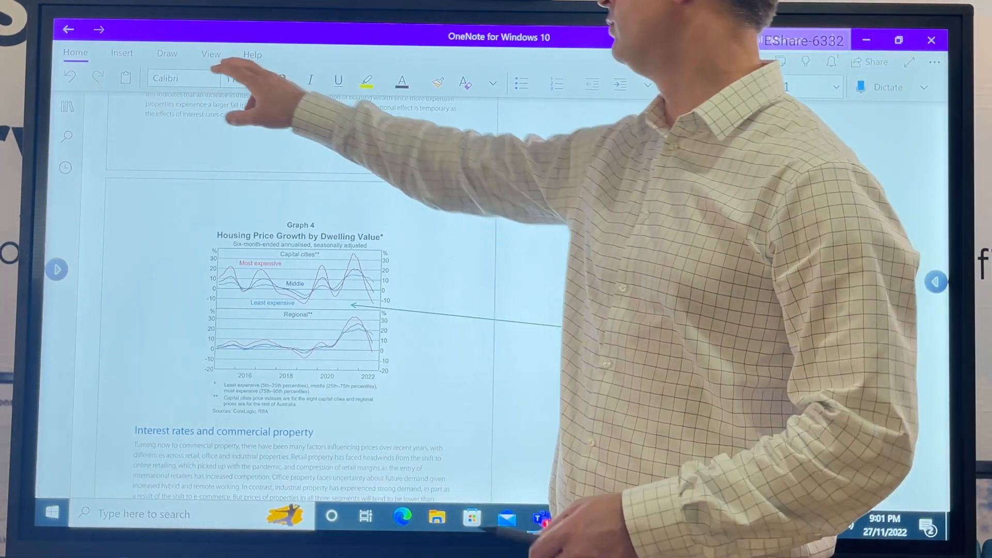
- Draw straight red pen lines along the ruler, then hide the ruler
click(167, 54)
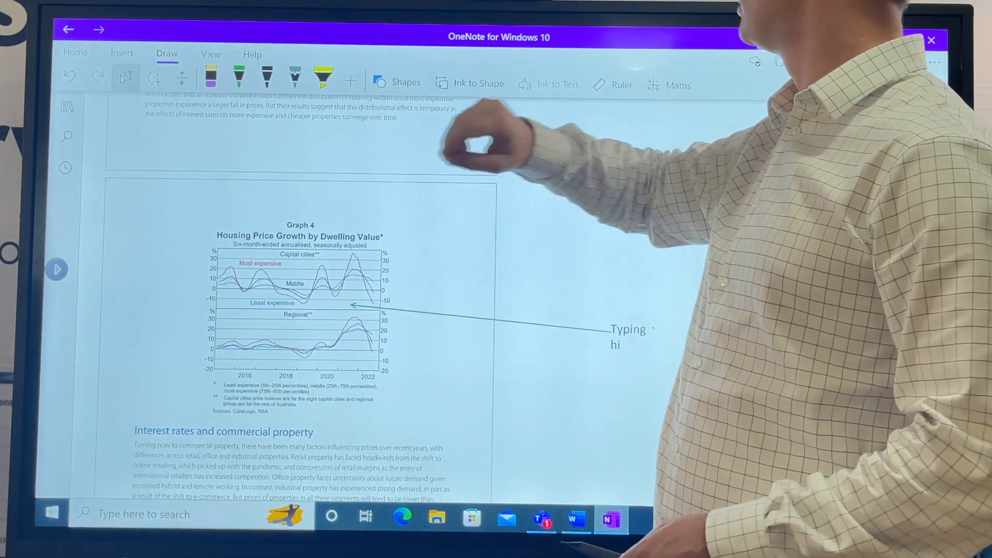
click(621, 84)
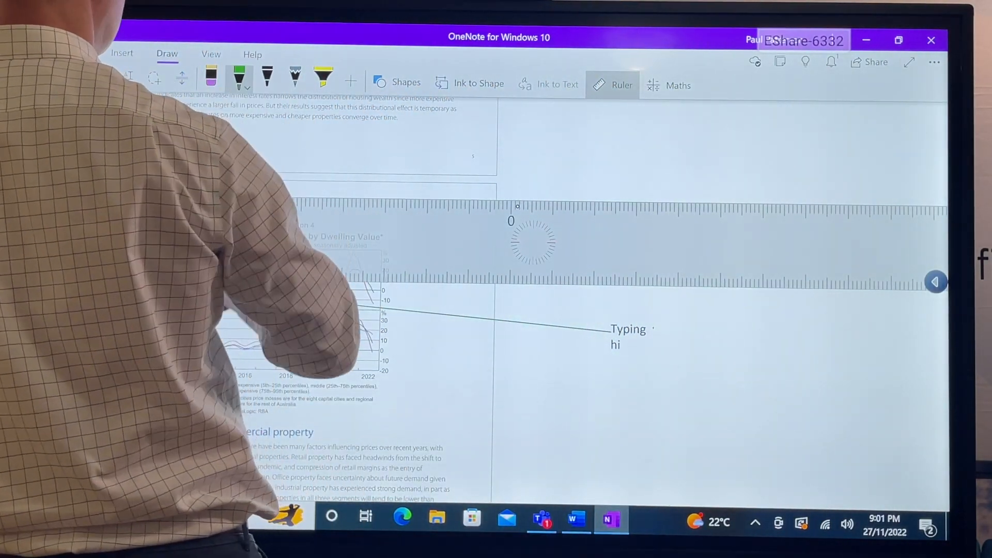
click(246, 88)
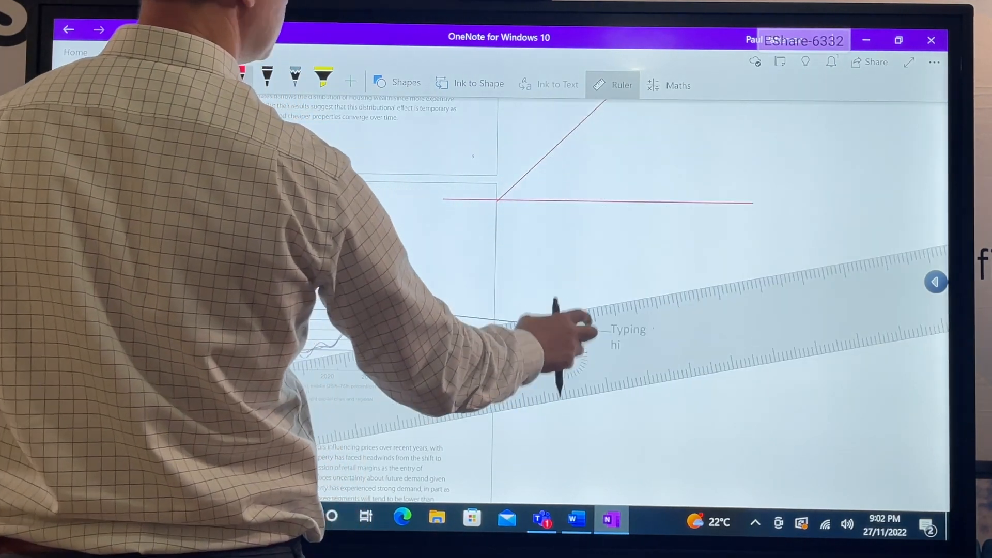
click(668, 85)
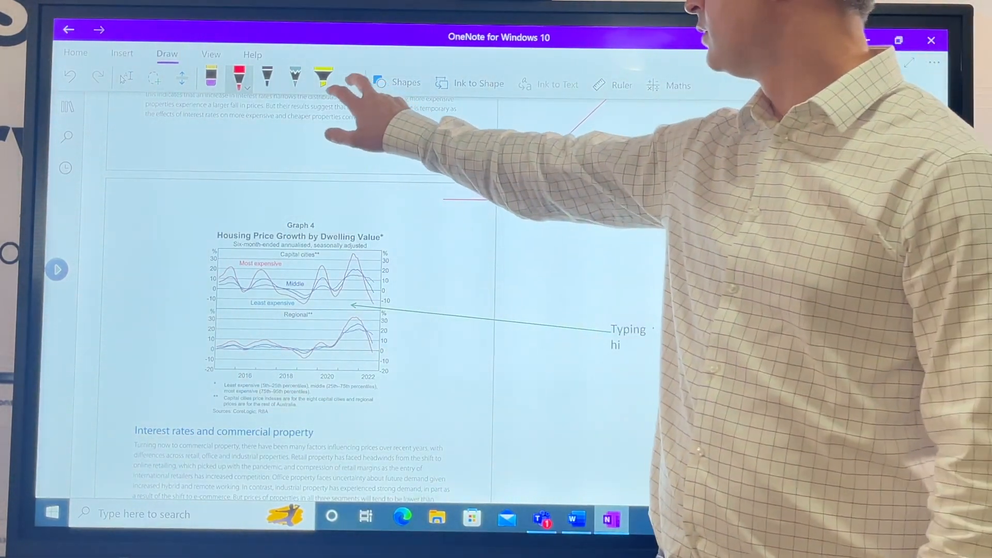
- Pick a pen and sketch a circle, square and rectangle on the page
click(351, 79)
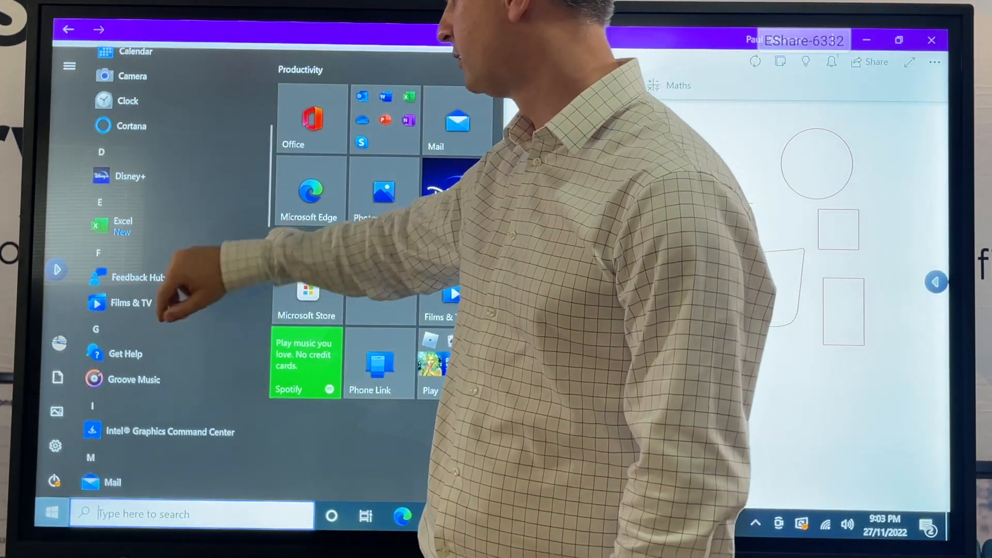
- Enter 'jan' in cell A1 of a blank Excel workbook, then launch Microsoft Whiteboard
click(122, 225)
text(jan)
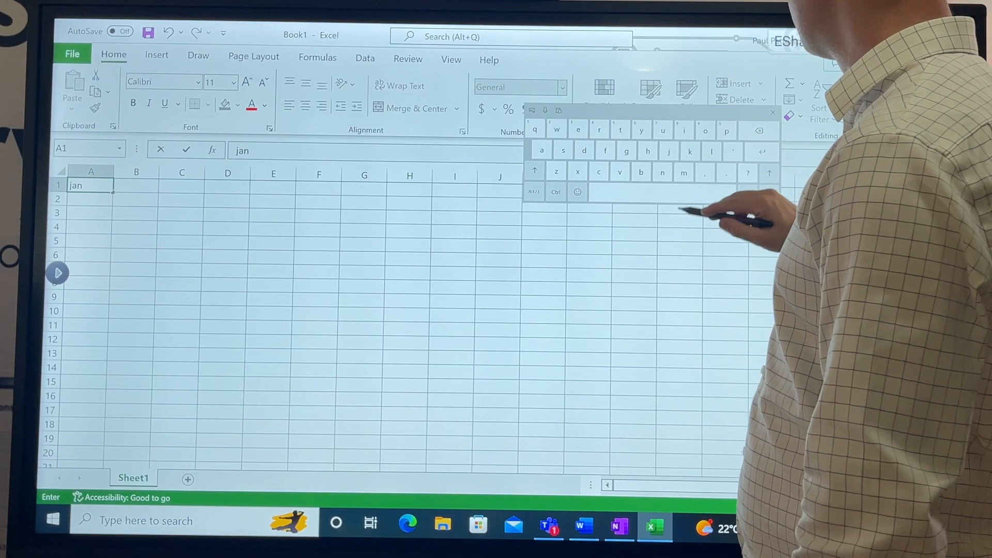
click(89, 240)
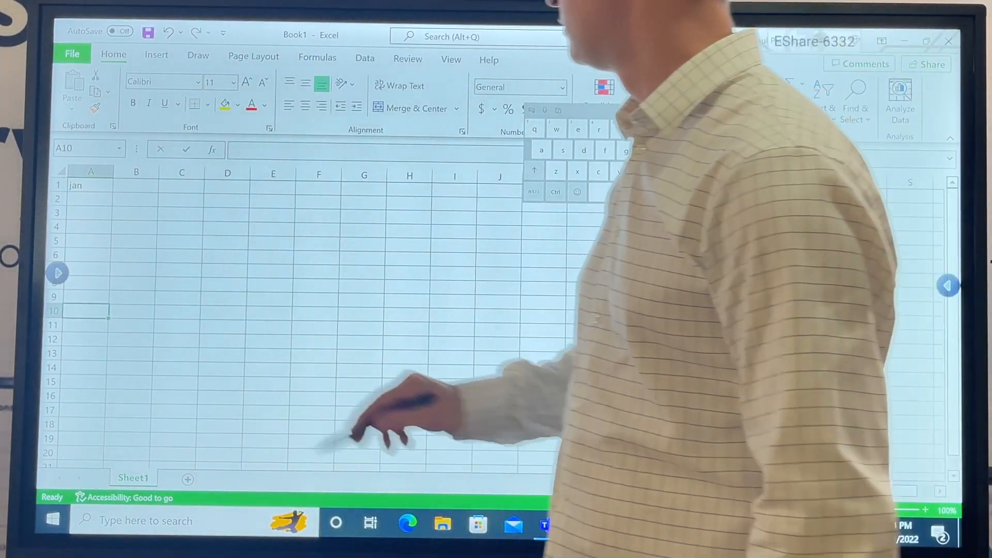
click(52, 521)
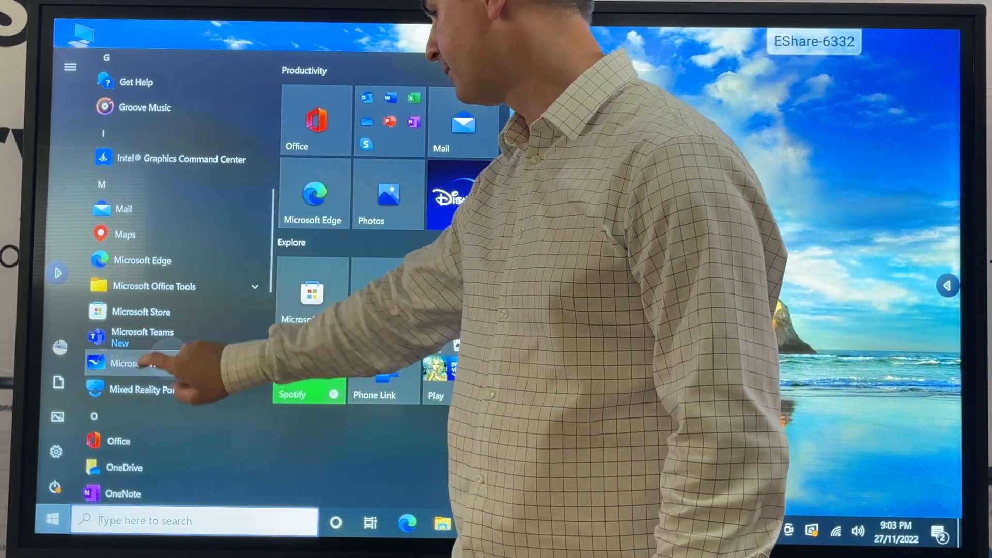
click(95, 362)
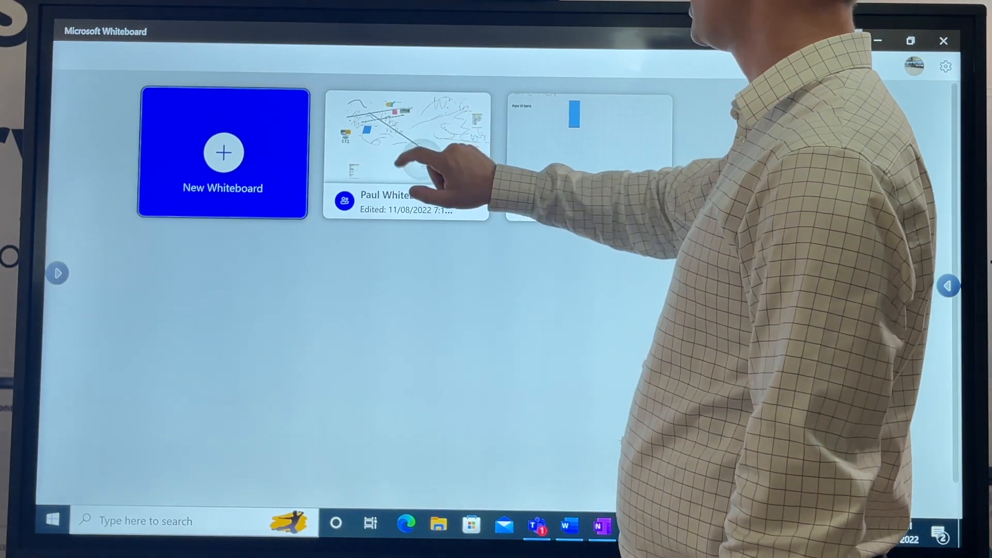
click(405, 135)
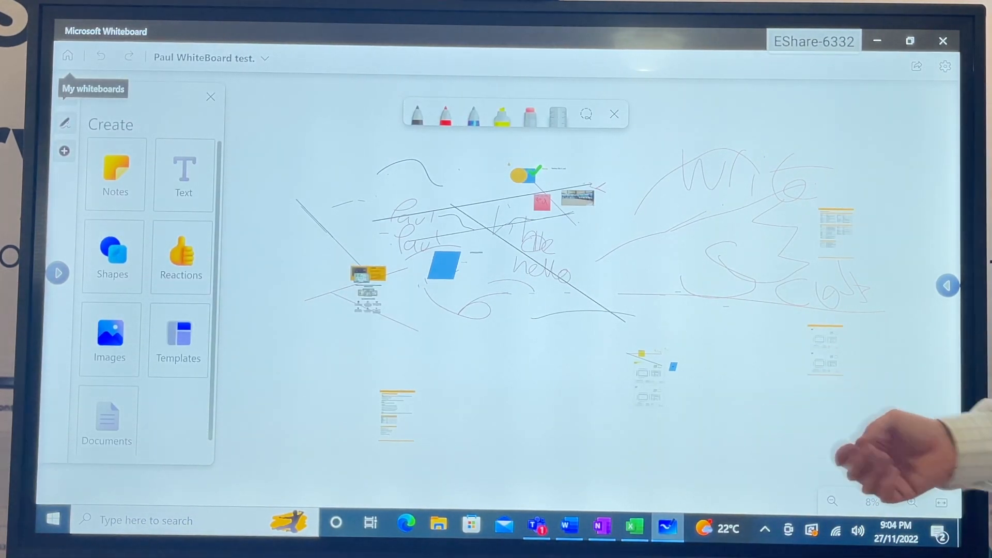
mouse_move(759, 189)
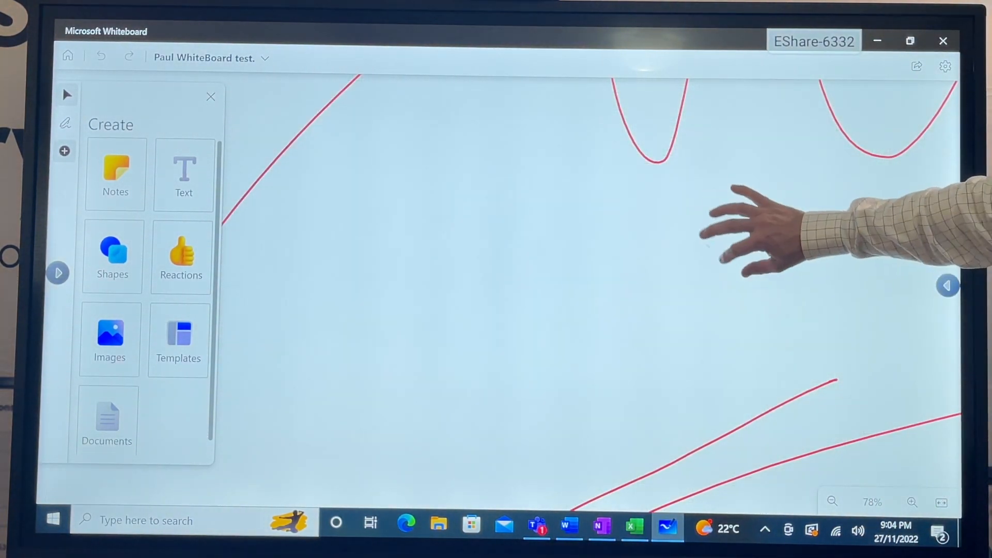
click(832, 502)
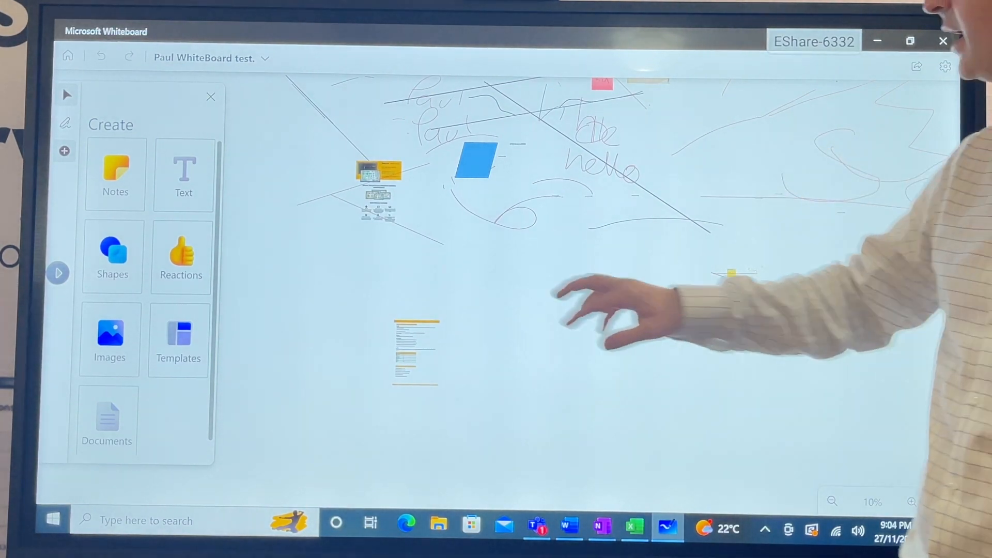
click(378, 171)
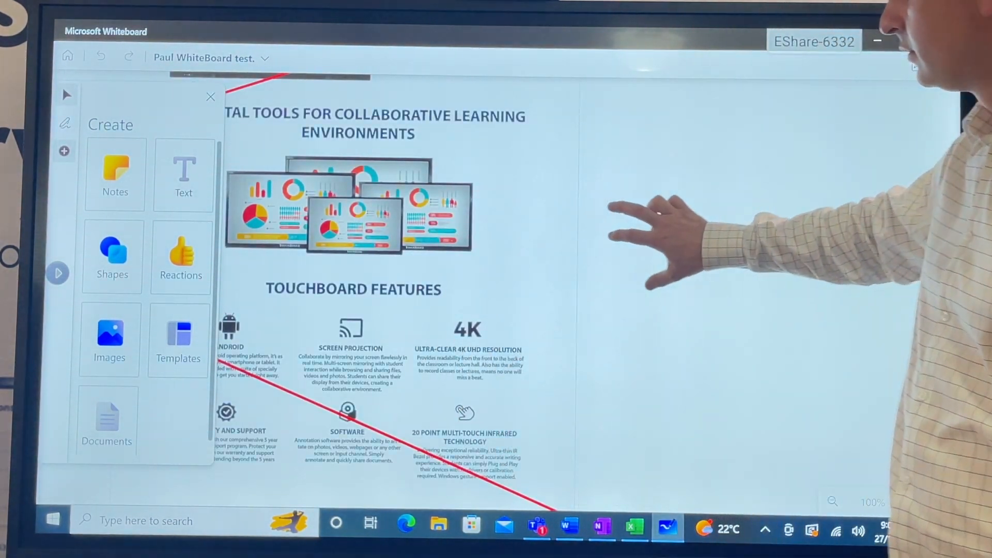
scroll(down, 3)
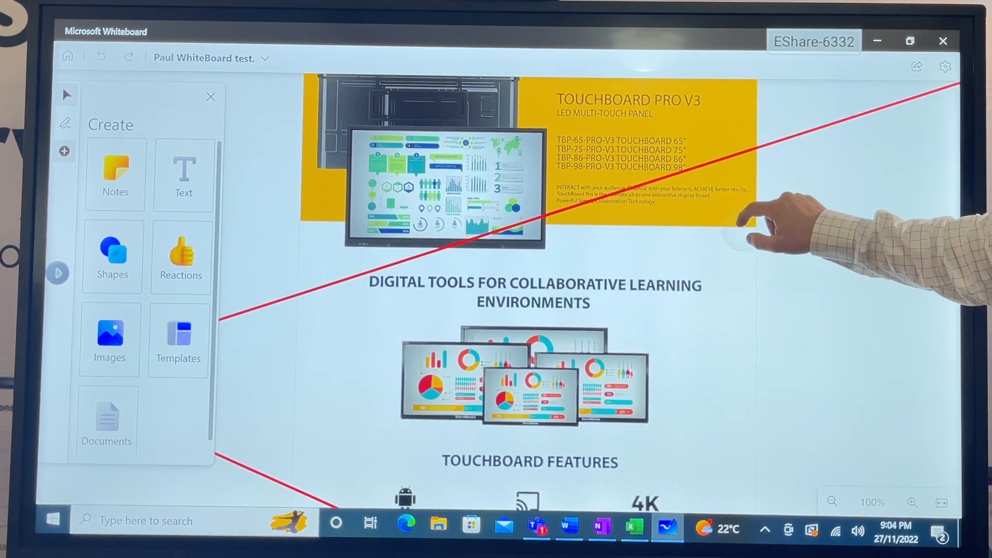
scroll(down, 3)
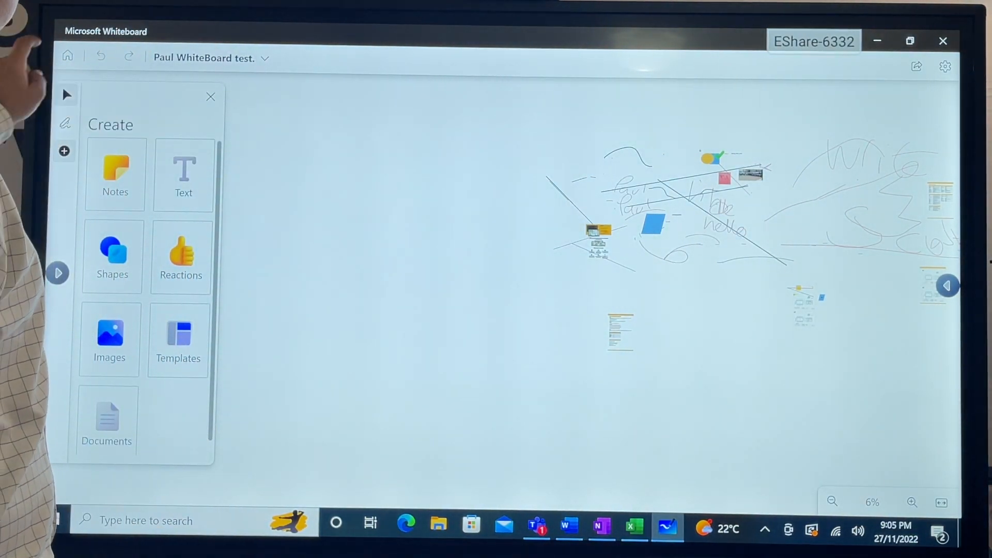
click(68, 56)
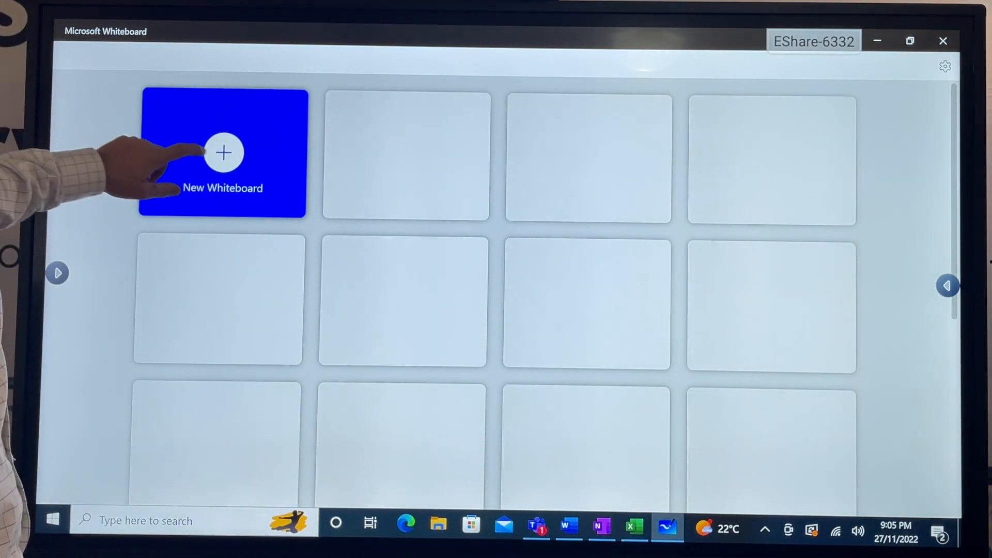
- Add a yellow sticky note to a new blank board and type 'Dinner@6pm' on it
click(222, 152)
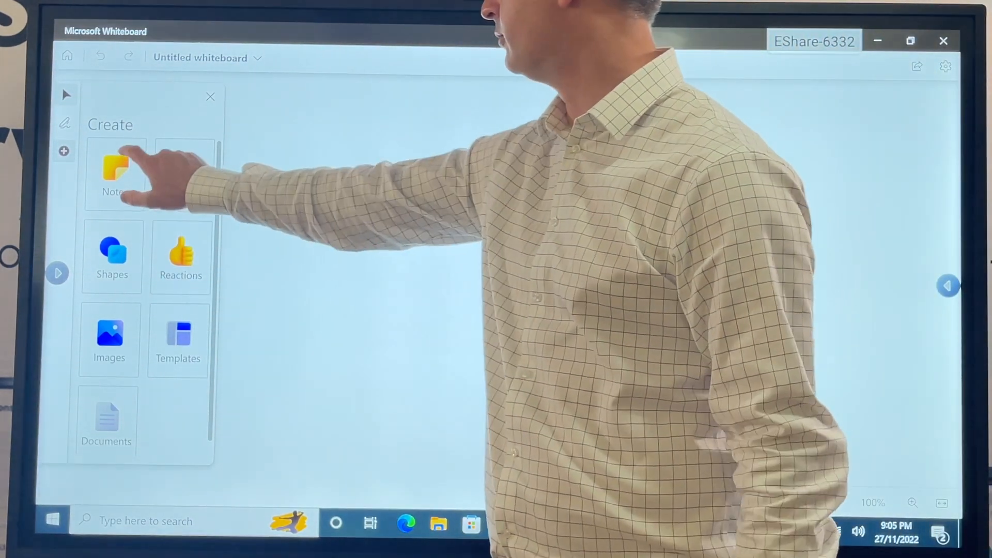
click(116, 174)
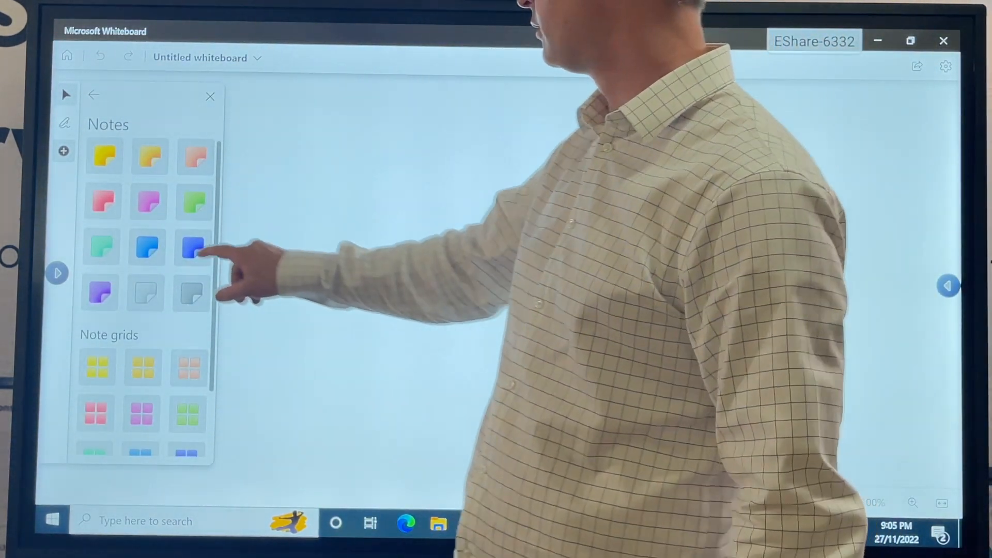
click(102, 155)
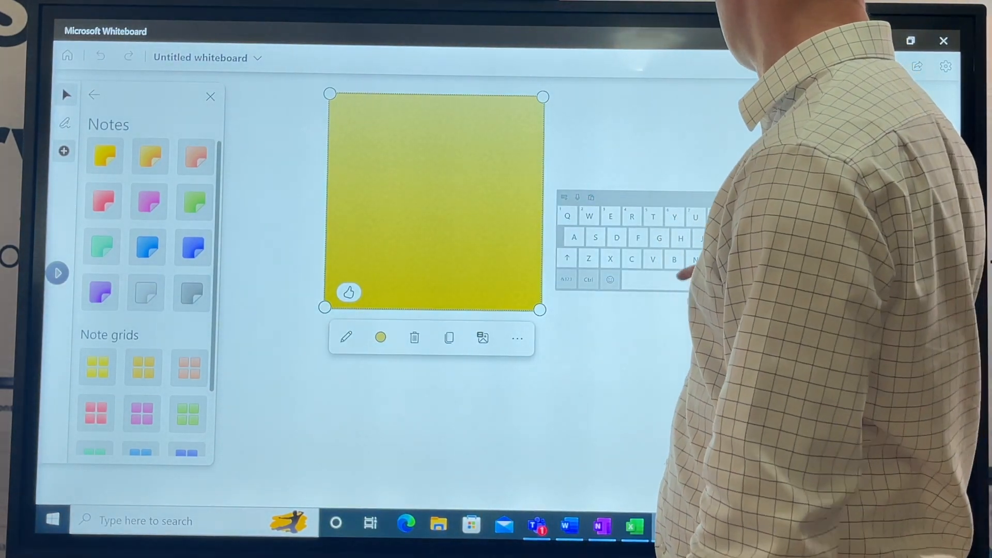
text(Dinner)
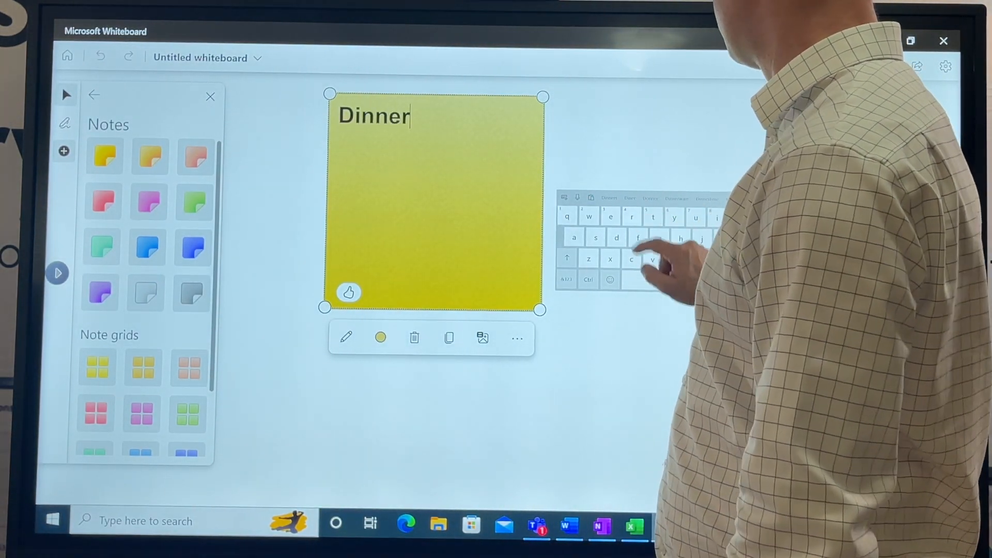
click(566, 259)
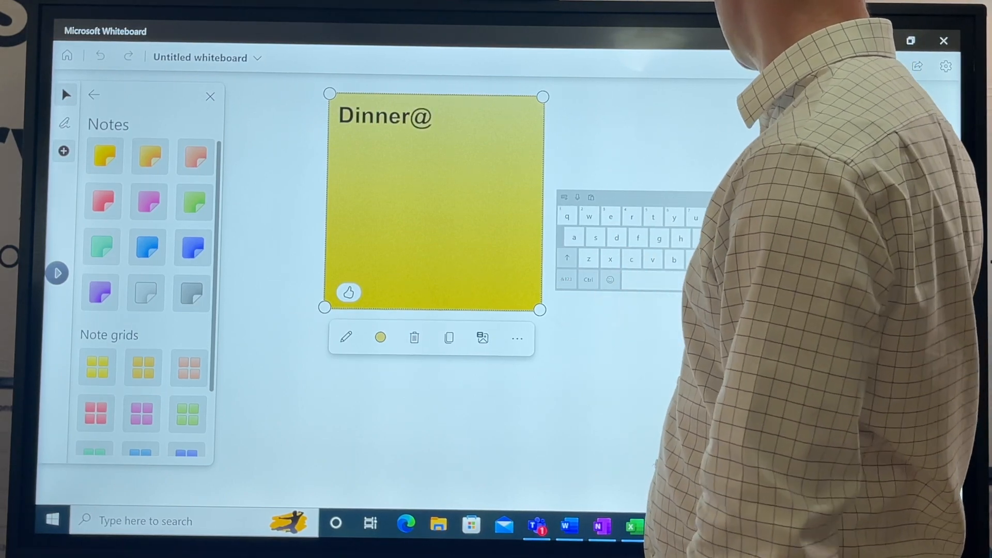
text(6)
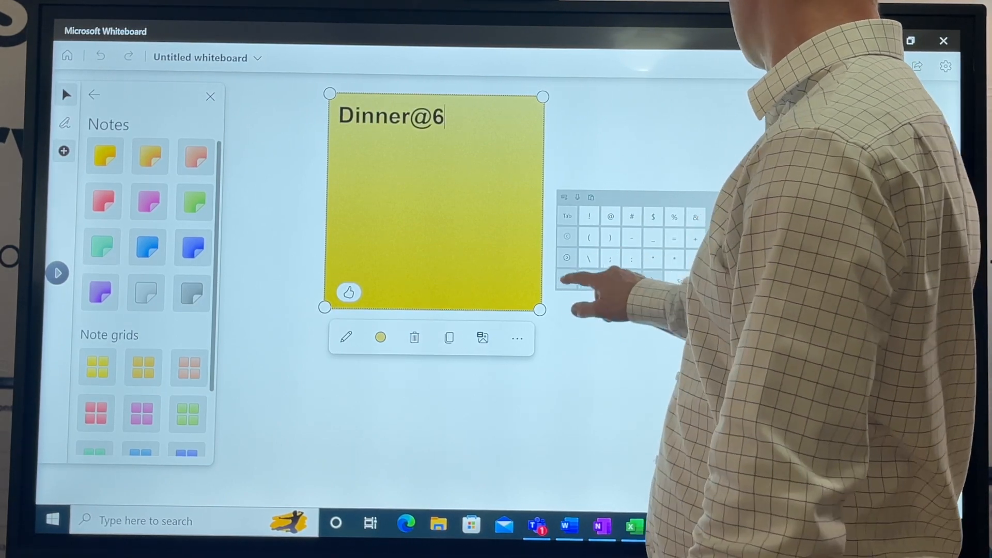
text(pm)
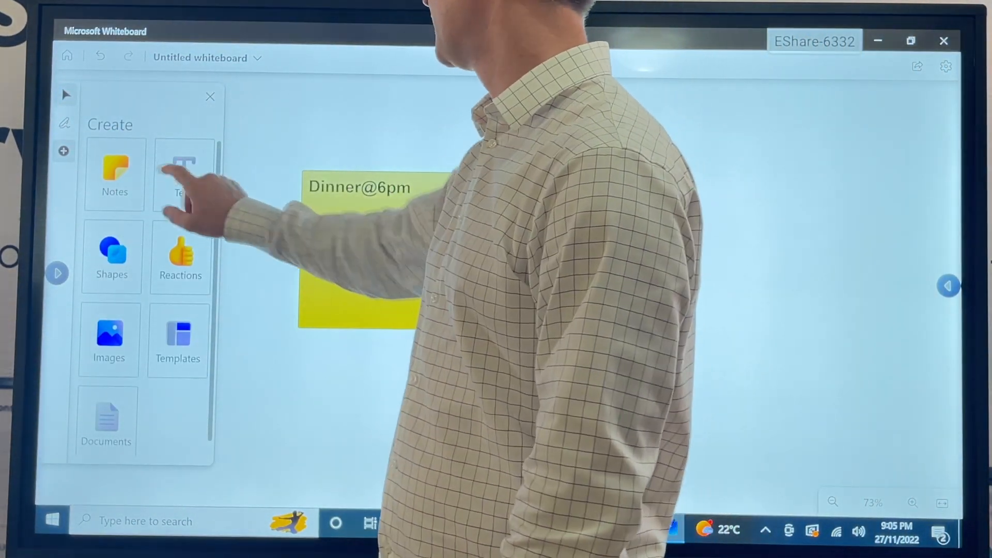
- Add a text box reading 'Soccer 7pm' to the board
click(359, 186)
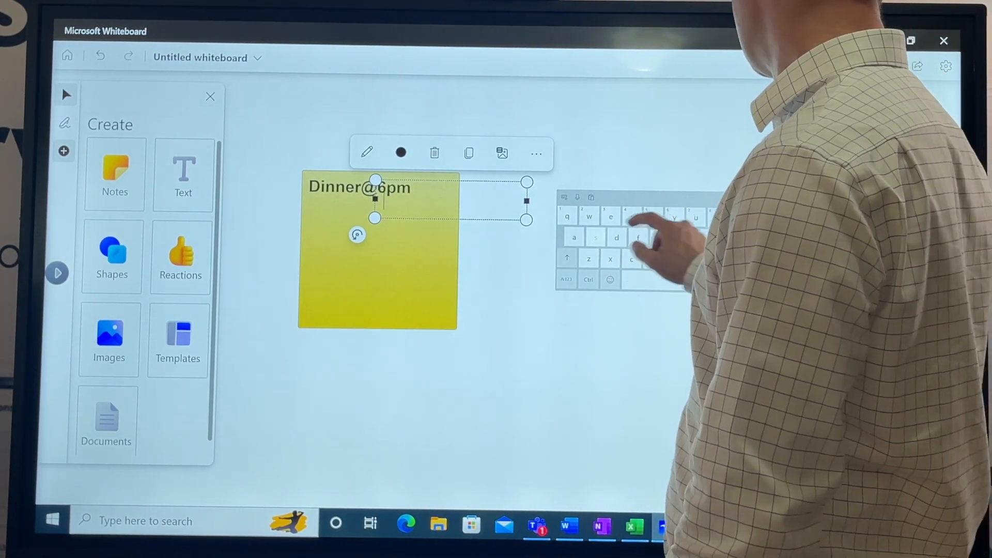
text(Soccer)
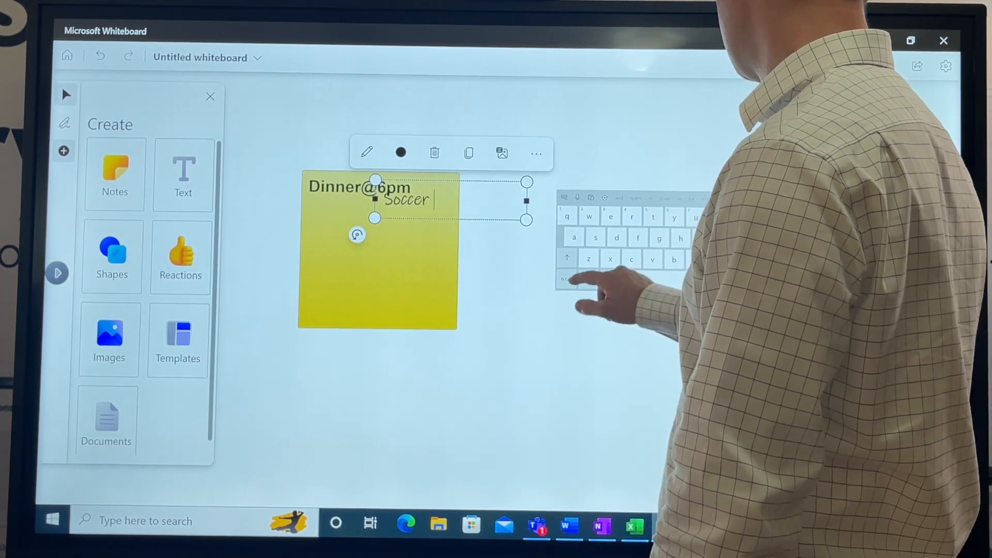
text(7)
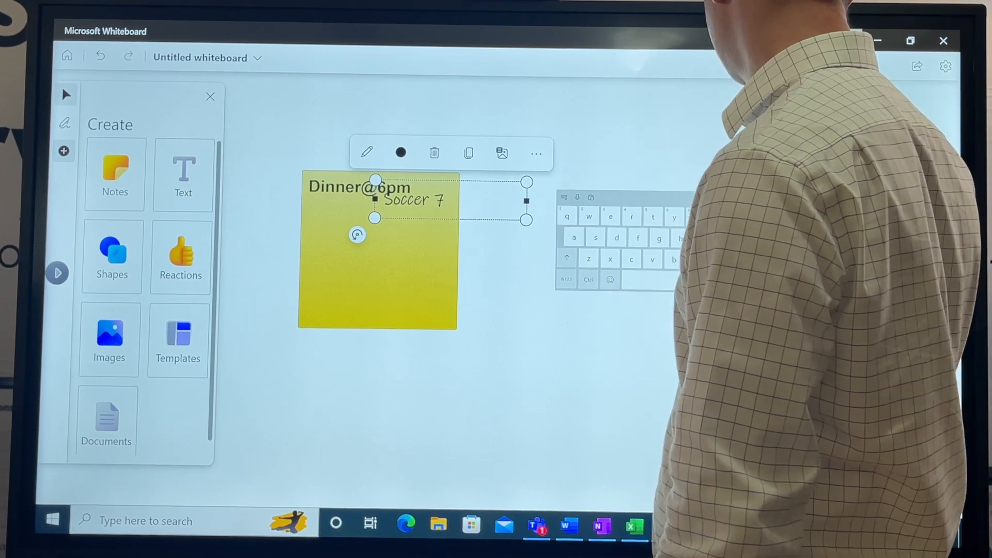
text(pm)
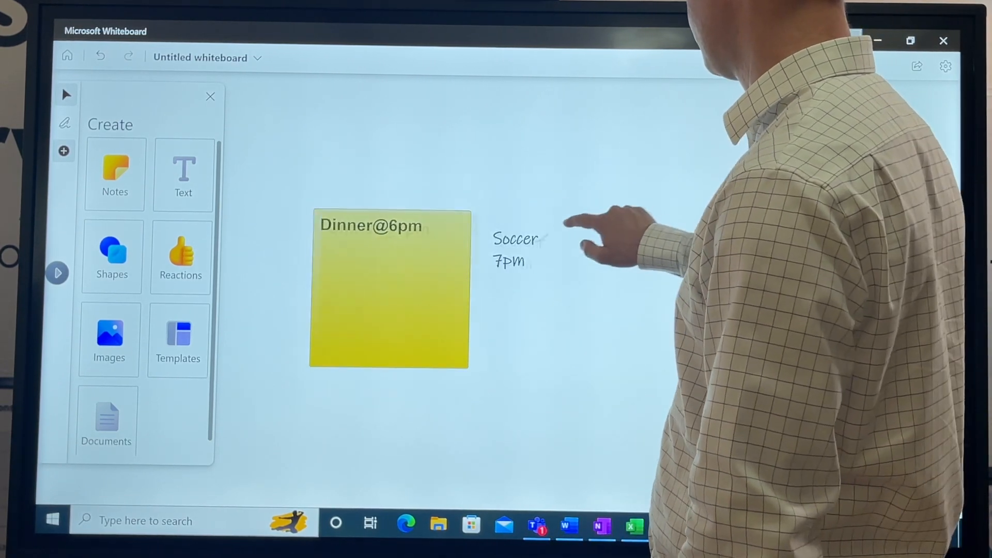
- Move the 'Soccer 7pm' text beside the Dinner@6pm sticky note
click(513, 250)
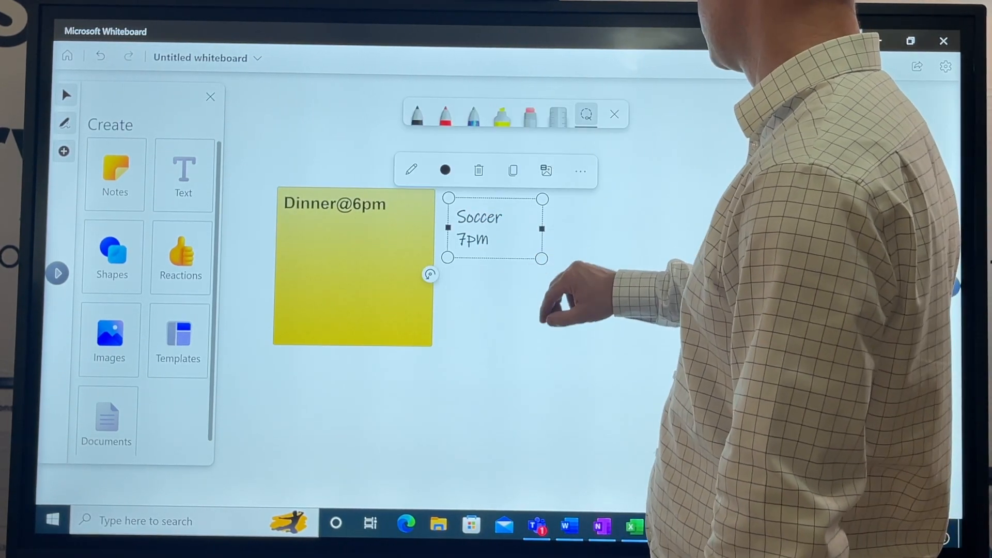
click(579, 170)
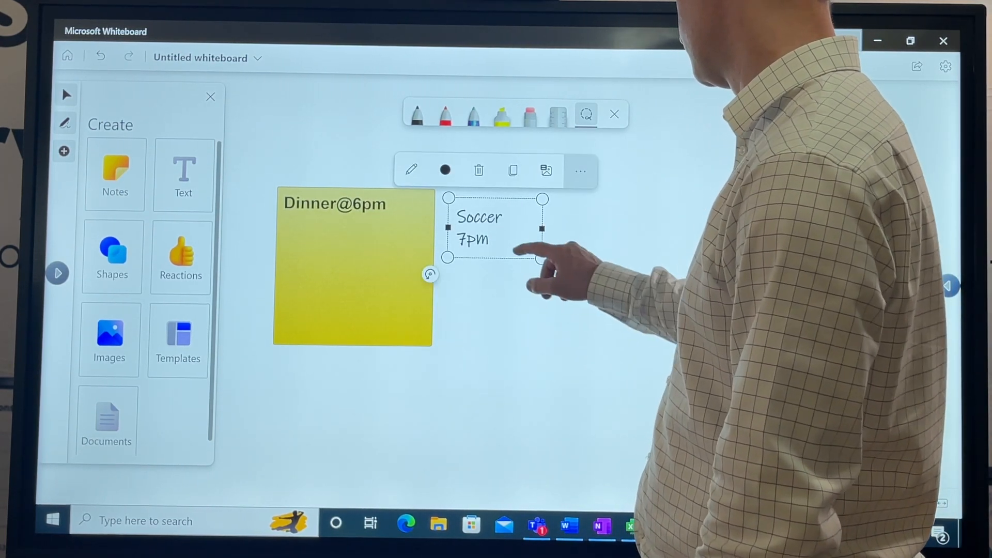
drag(479, 228, 645, 200)
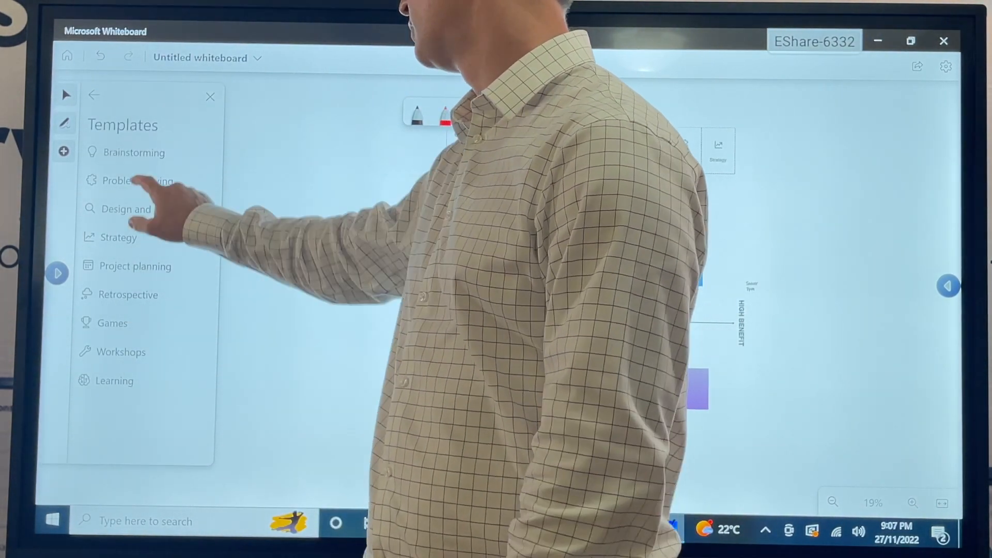
- Insert the Cost/benefit analysis template from the Problem solving category
click(138, 181)
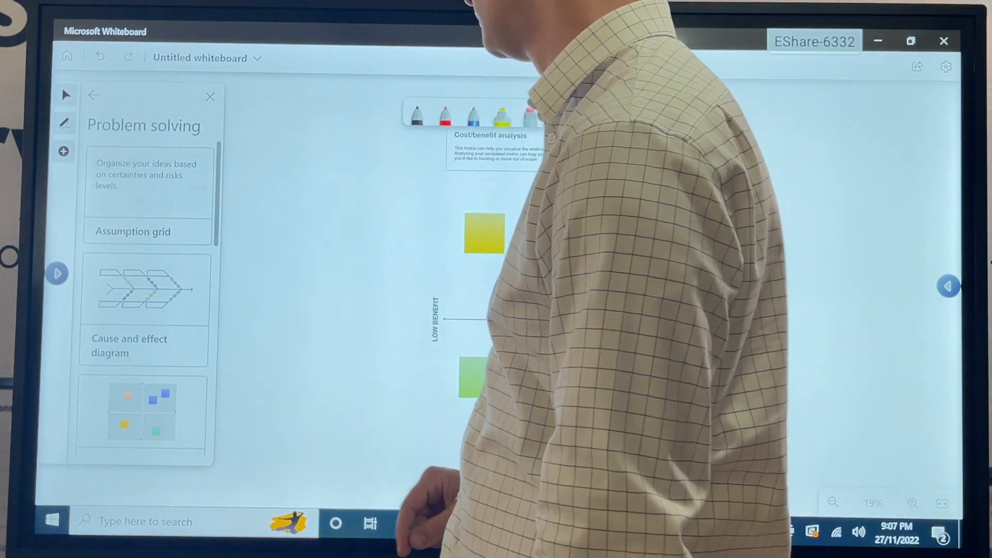
click(93, 95)
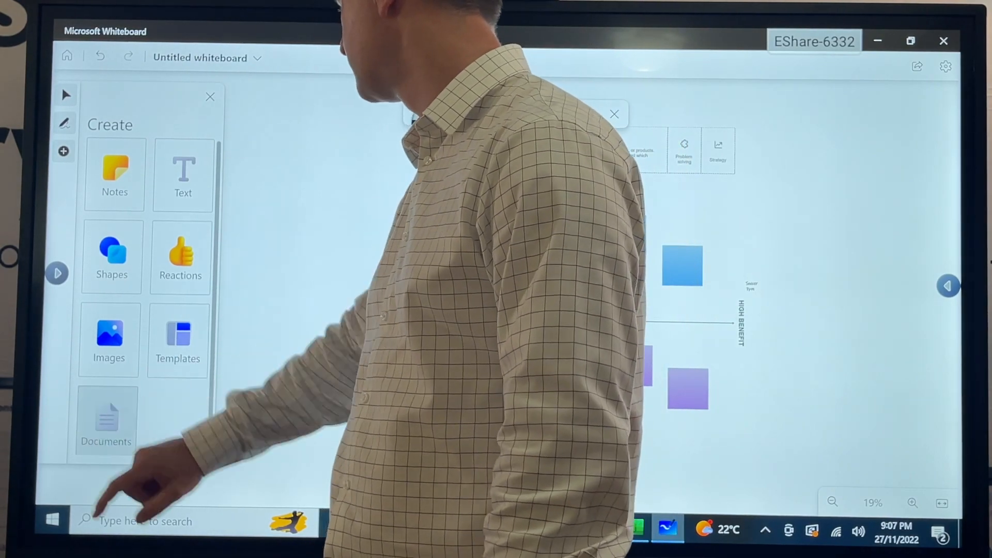
- Add a triangle, send it behind the sticky notes, and remove its blue fill
click(106, 420)
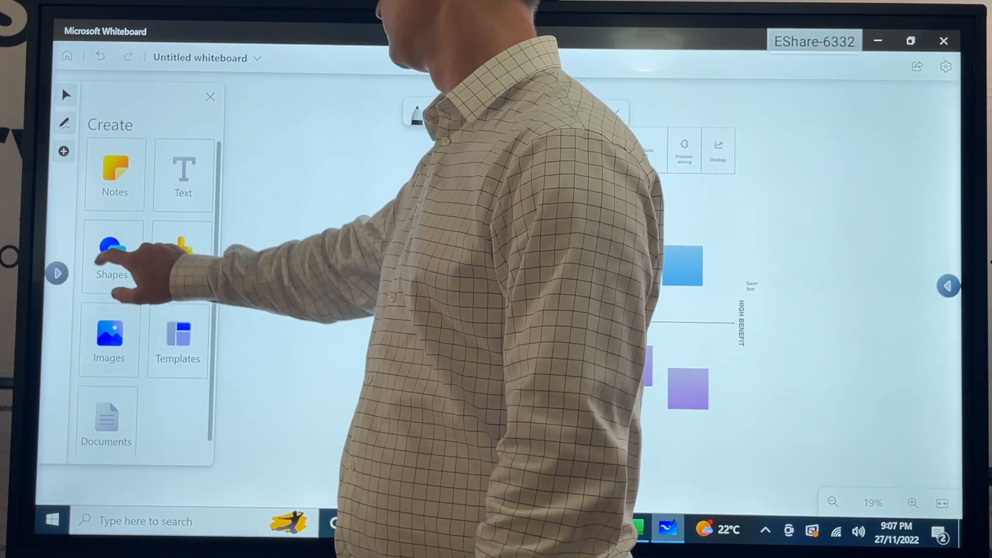
click(112, 256)
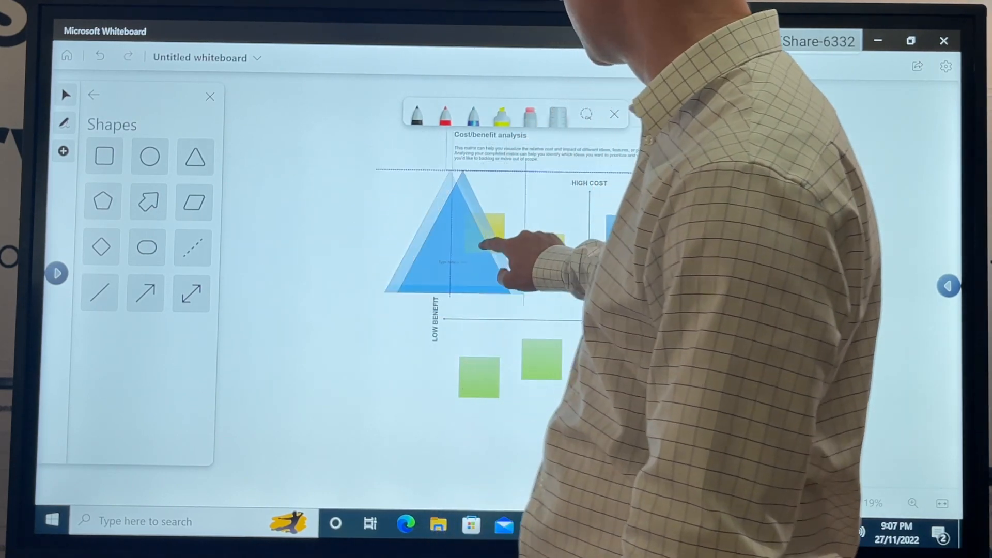
click(462, 247)
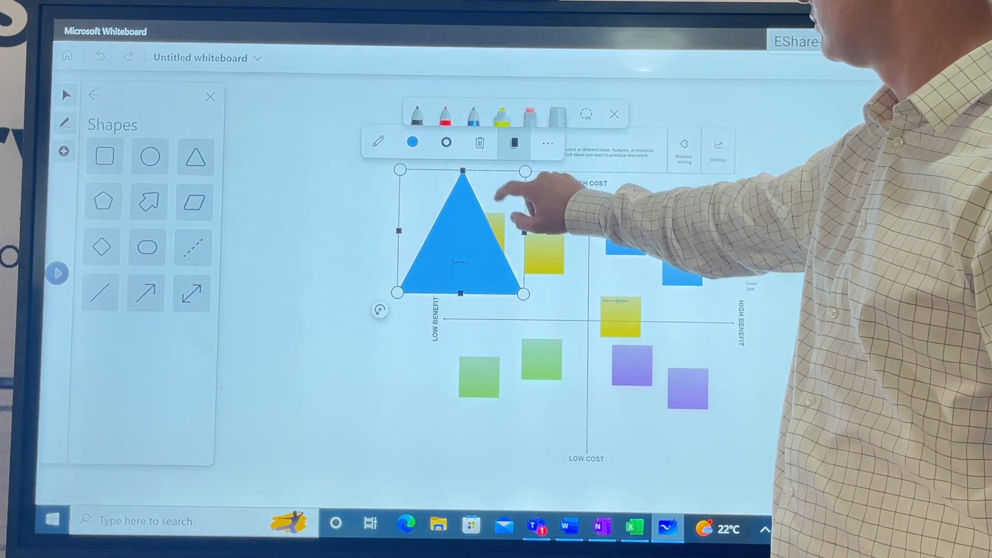
click(547, 143)
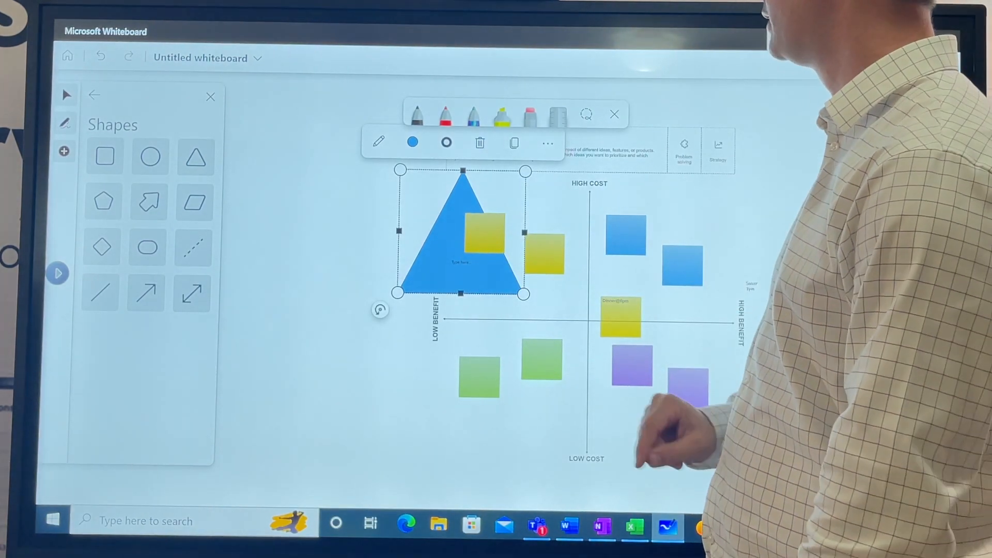
click(445, 142)
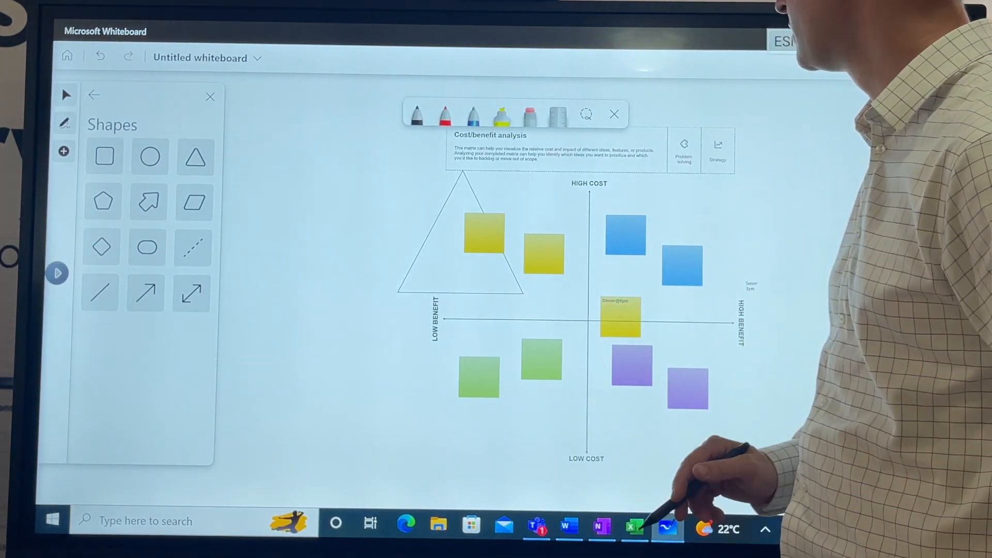
- Lasso-select one of the blue sticky notes and delete it
click(556, 113)
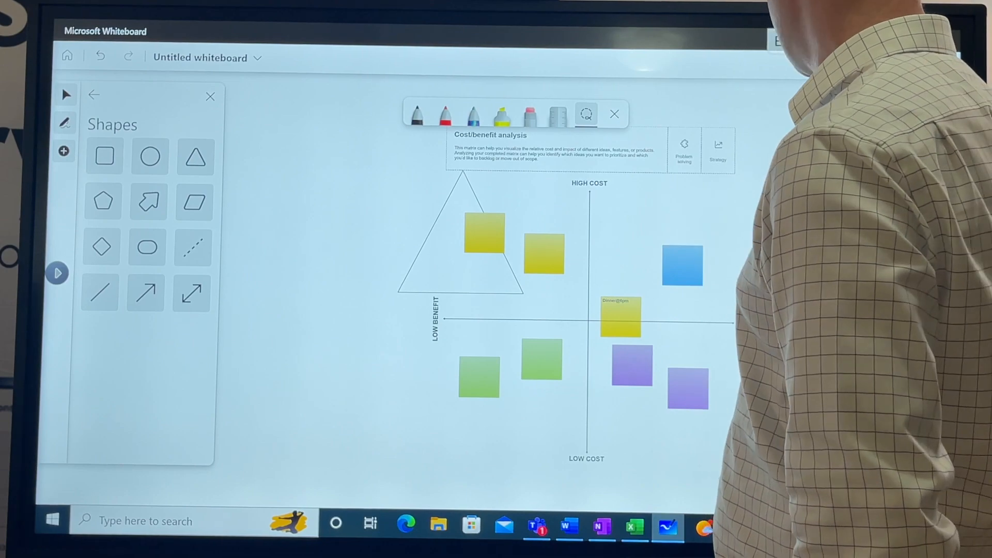
click(346, 263)
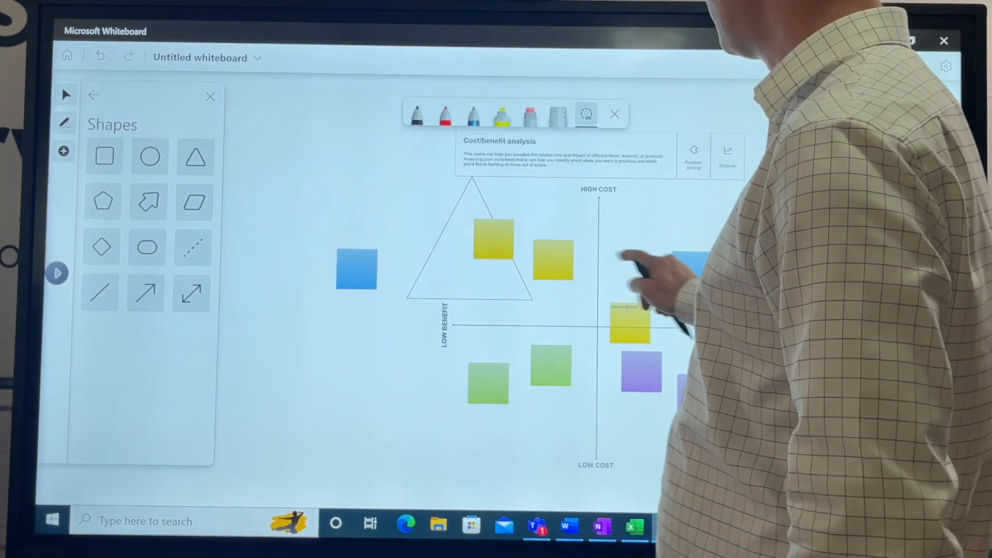
click(355, 268)
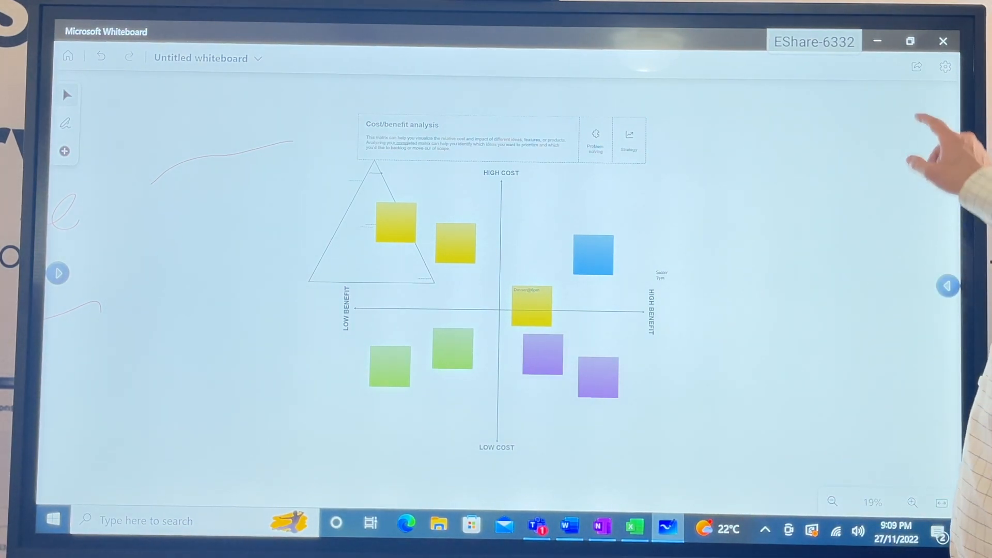
click(916, 65)
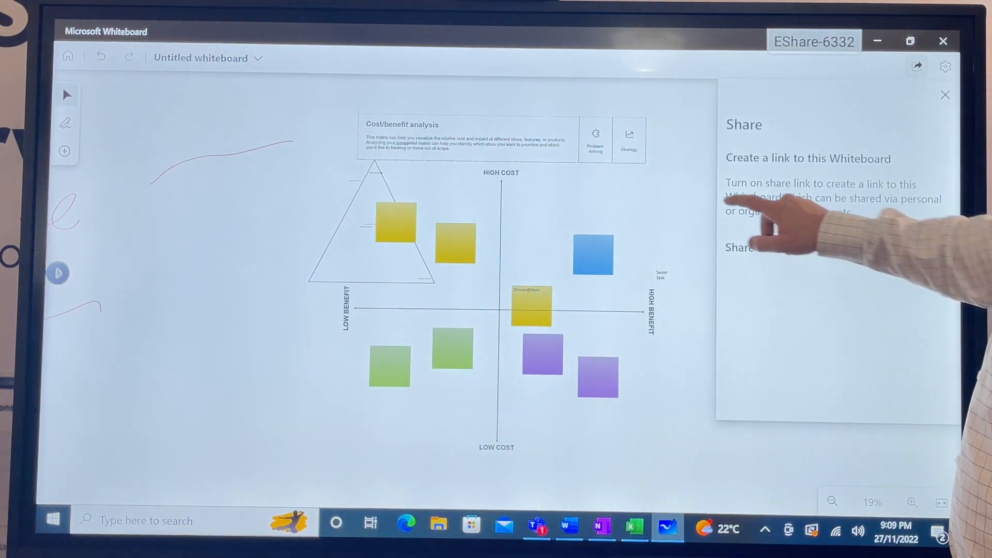
click(945, 66)
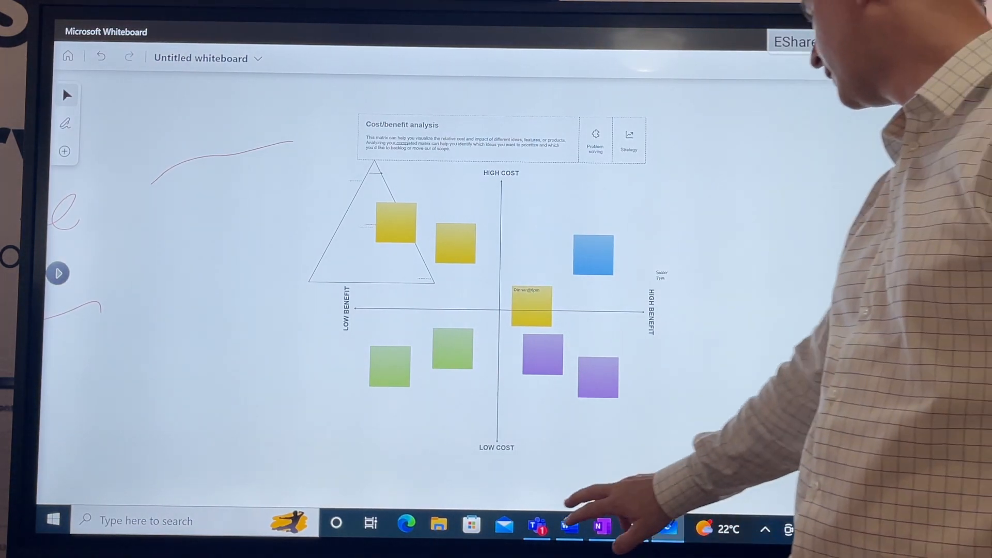
- Switch to Teams, view the General channel's Whiteboard and Wiki tabs, then start a meeting
click(536, 526)
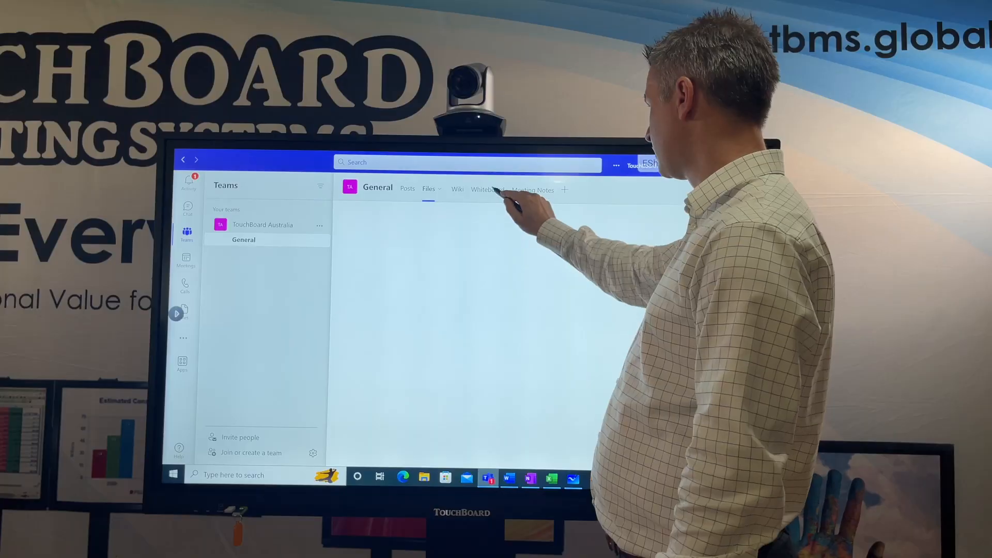
click(485, 189)
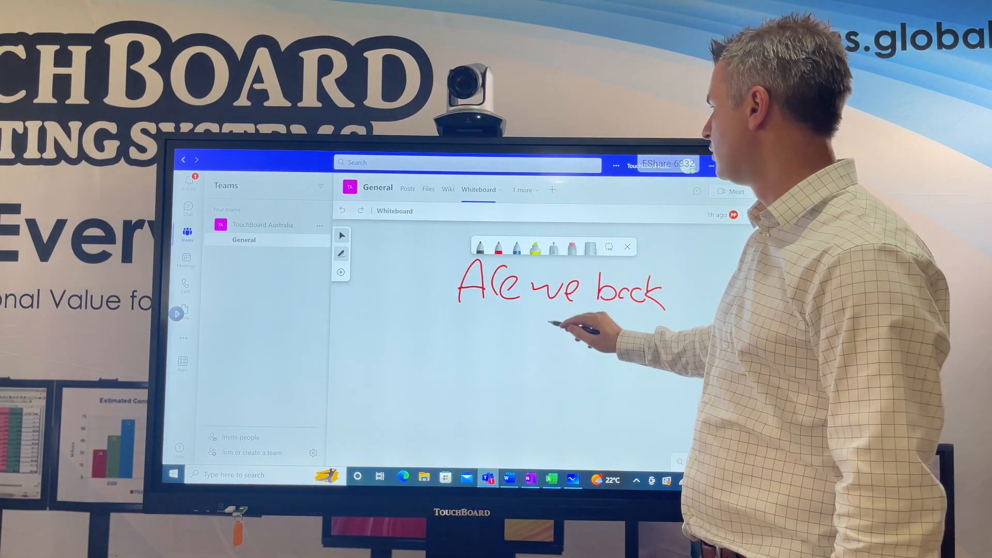
click(448, 188)
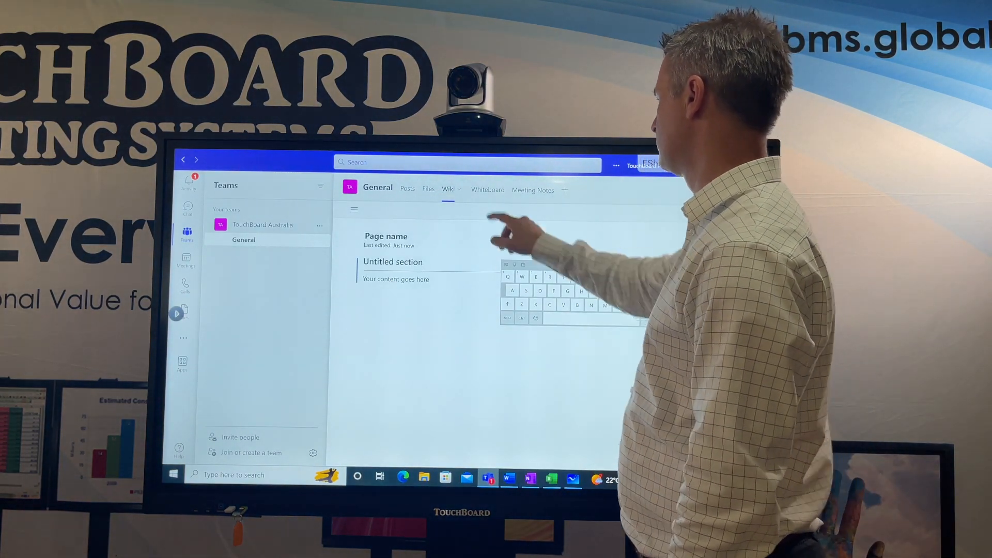
click(487, 189)
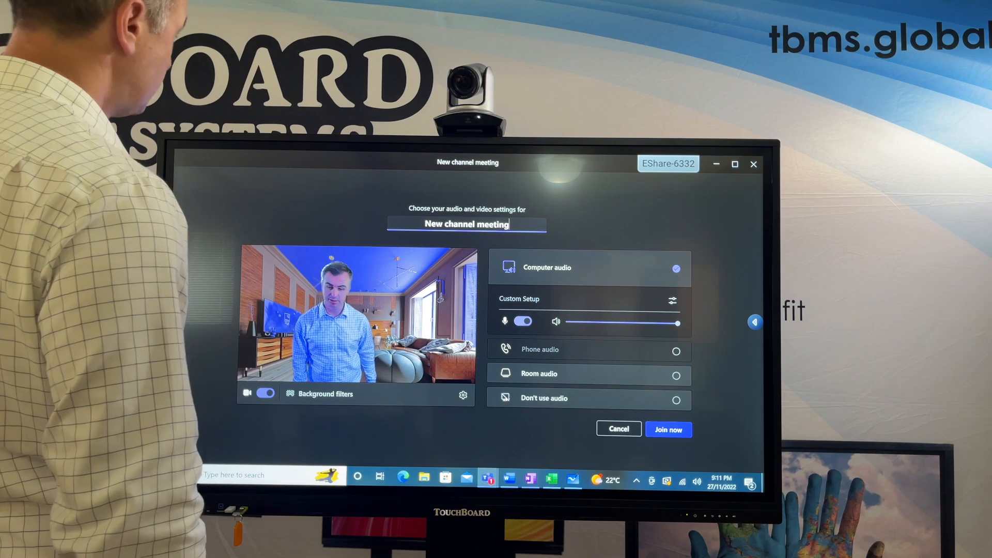
- Join the channel meeting with computer audio and camera on
click(668, 428)
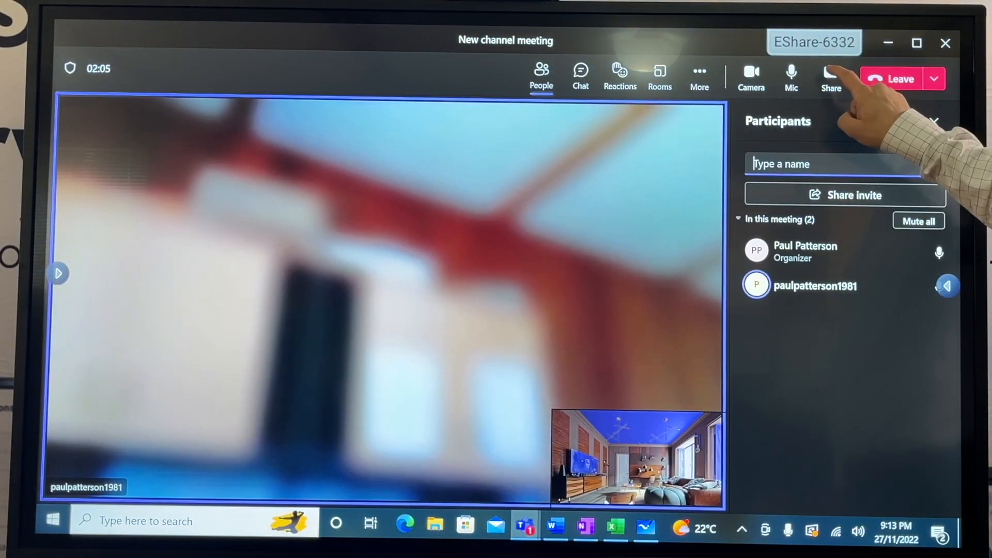
- Open the meeting's Share options and choose Microsoft Whiteboard
click(830, 76)
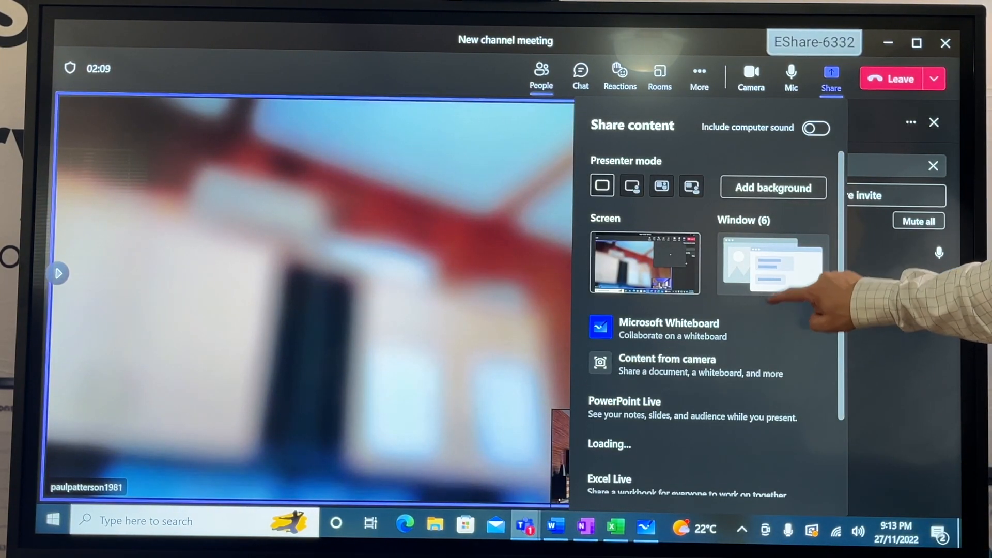
scroll(down, 3)
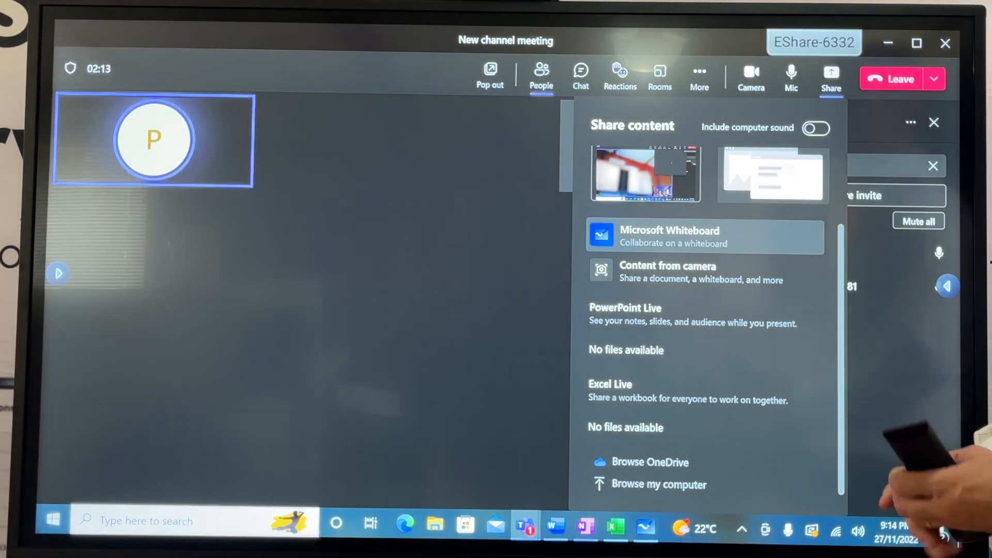
click(645, 174)
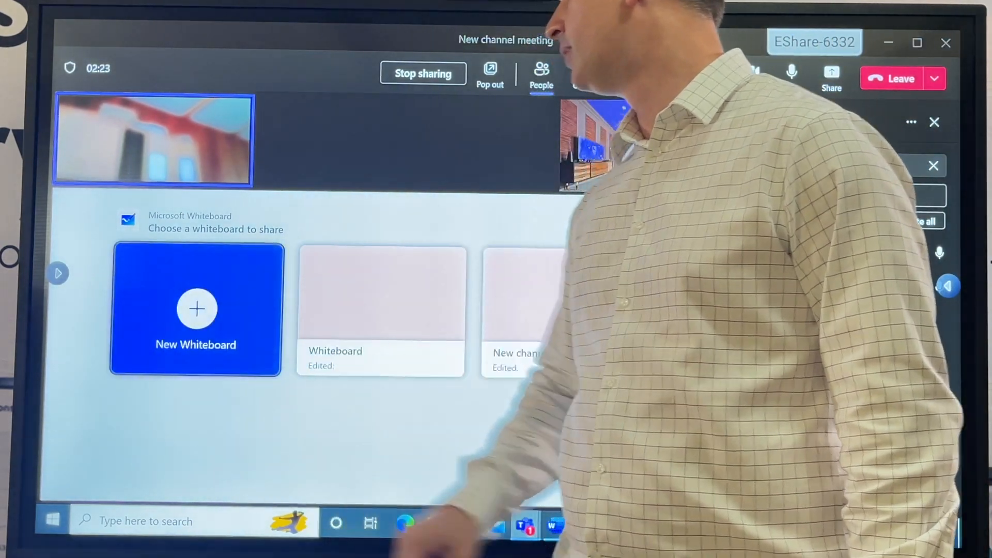
- Start a new whiteboard, handwrite red "hello thoe" and underline it
click(196, 308)
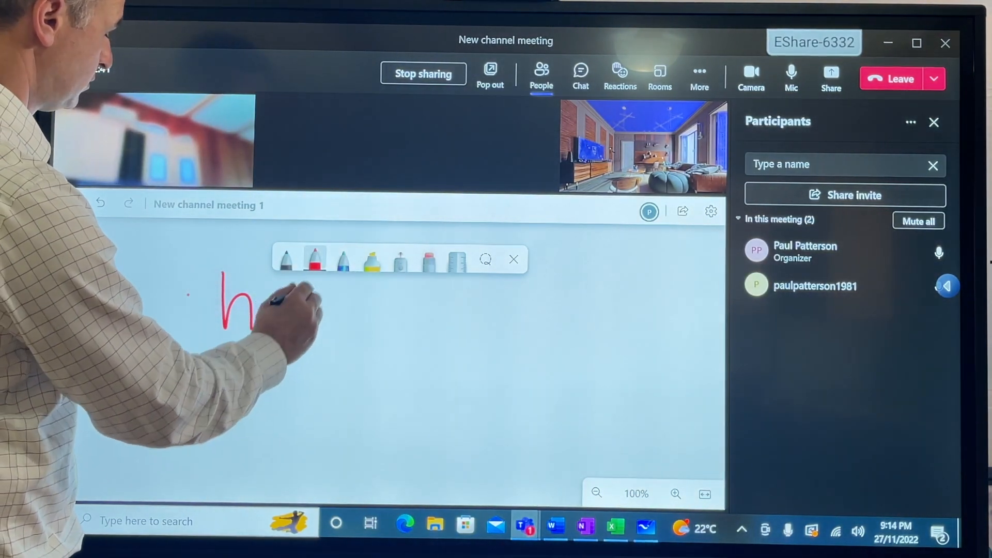
drag(253, 303, 373, 316)
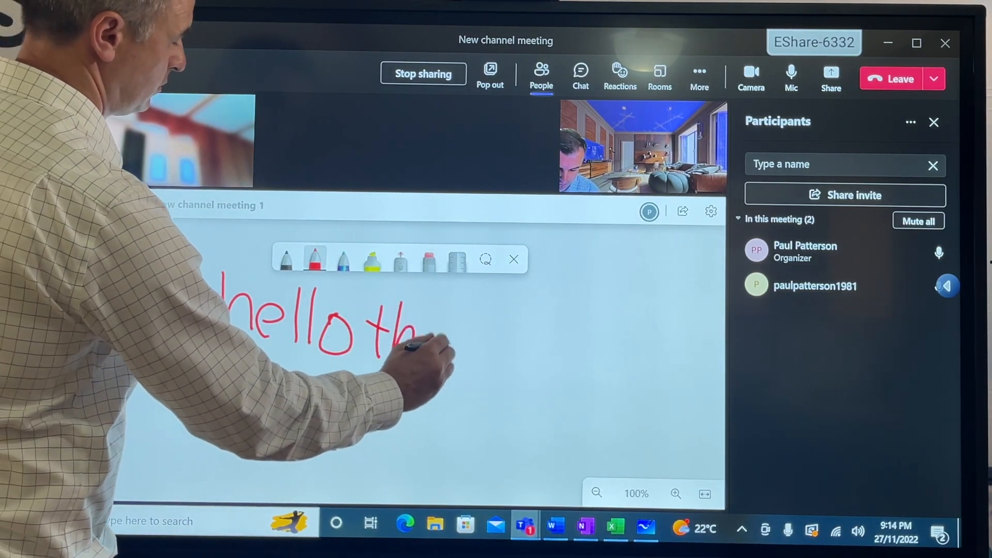
drag(412, 329, 481, 355)
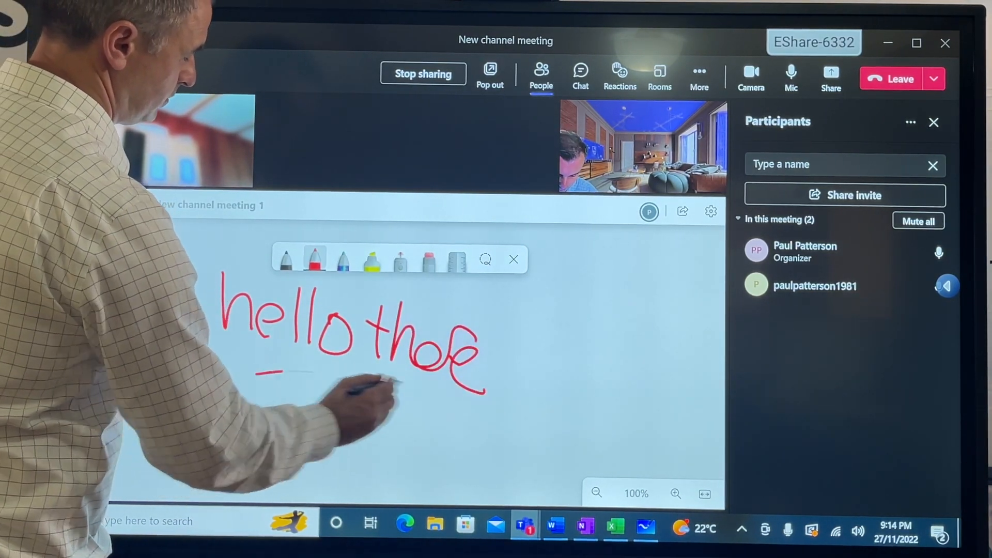
drag(253, 373, 496, 430)
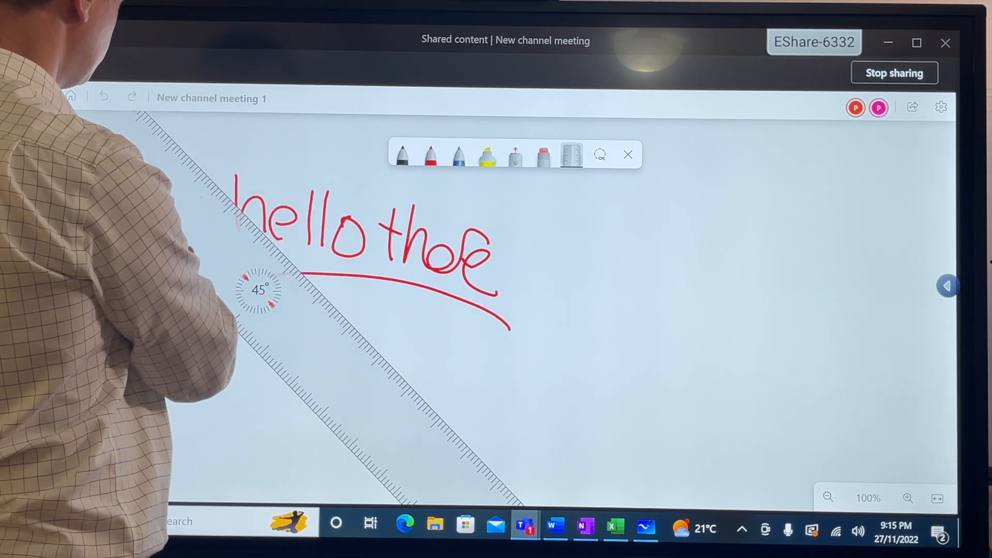
- Leave the meeting and bring up the USB camera preview on the home screen
click(430, 155)
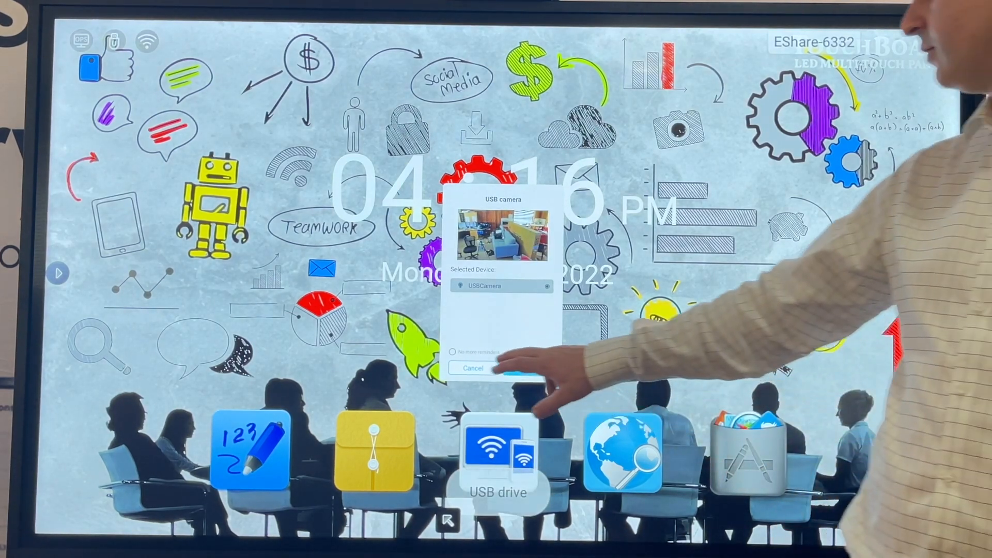
- Cancel the USB camera dialog and open the panel's side toolbar
click(472, 368)
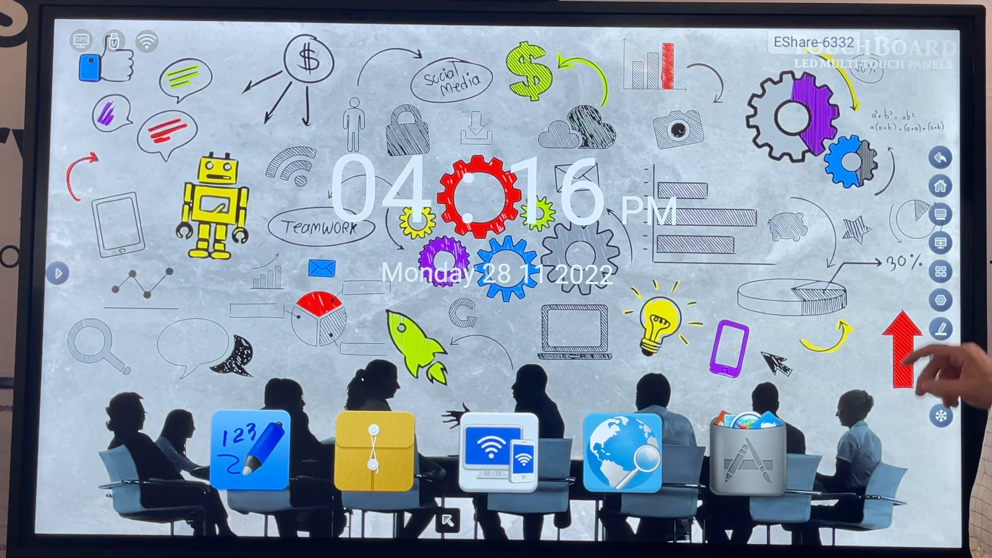
click(941, 300)
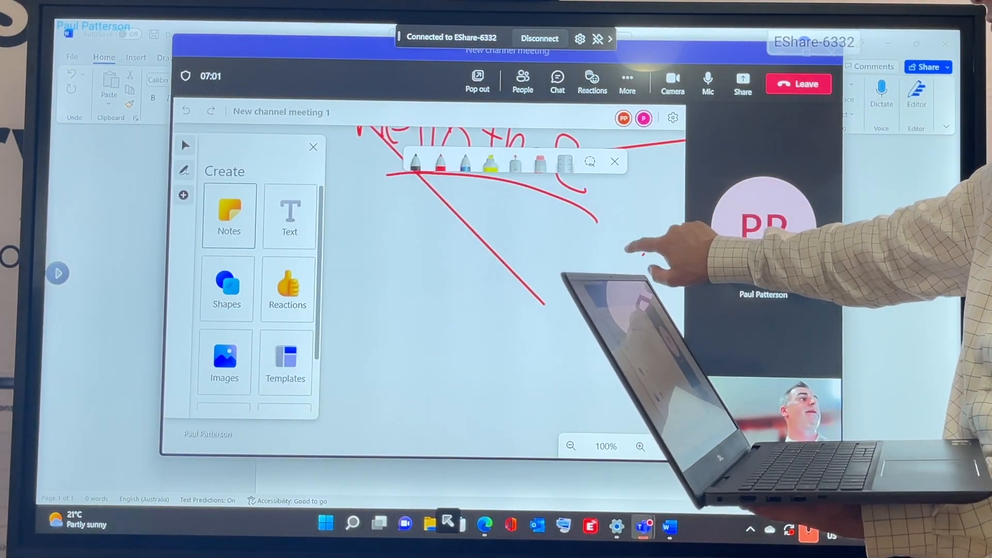
- Pan the cast whiteboard to fully show the red "hello thoe" and its strokes
drag(335, 184, 557, 240)
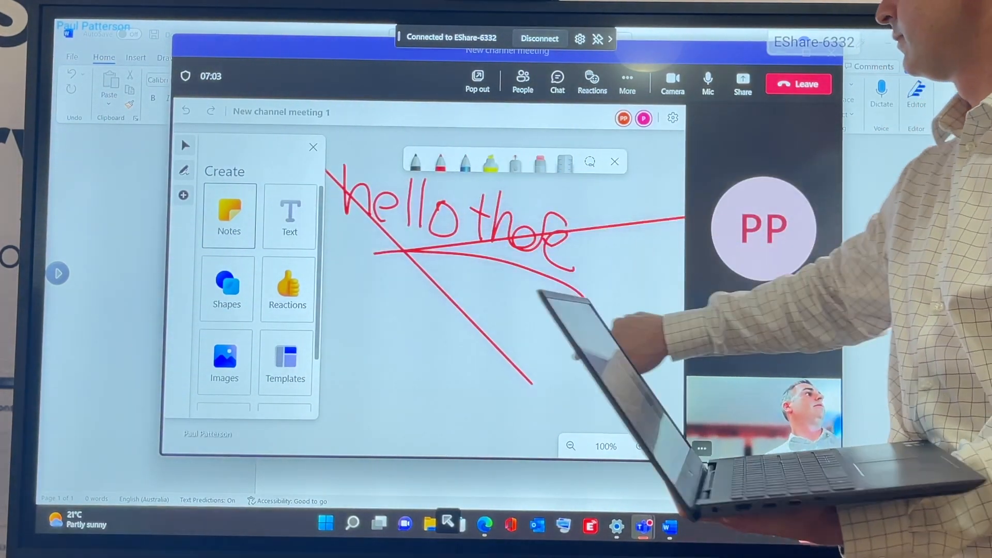